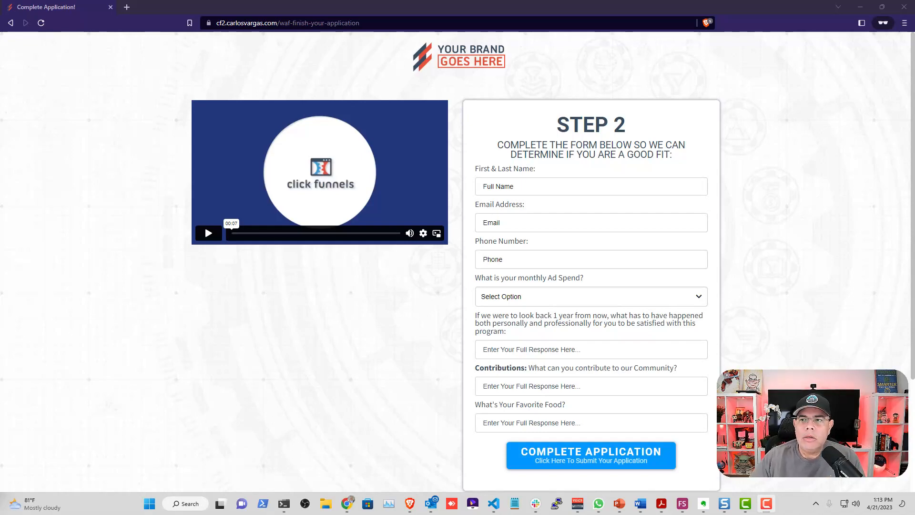
# Step: Switch to the empty Demo-CF-Webhooks spreadsheet tab
pyautogui.click(55, 8)
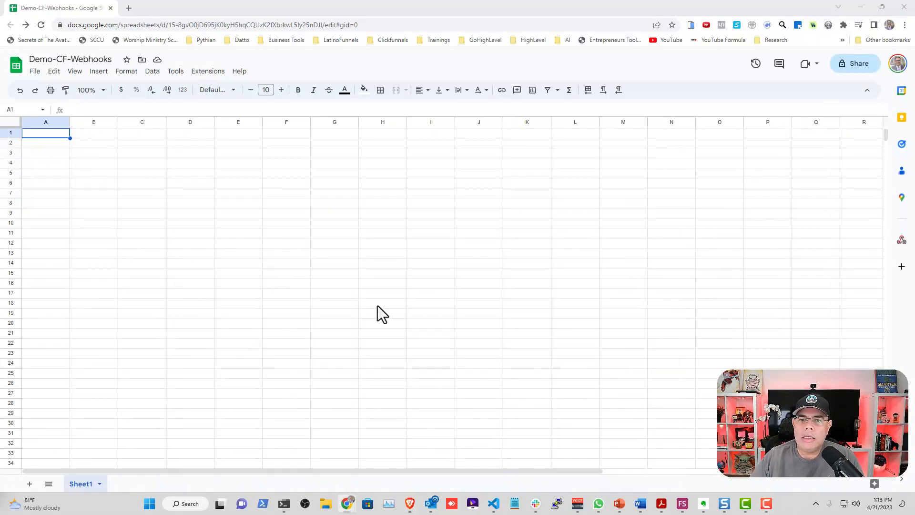
pyautogui.moveTo(385, 258)
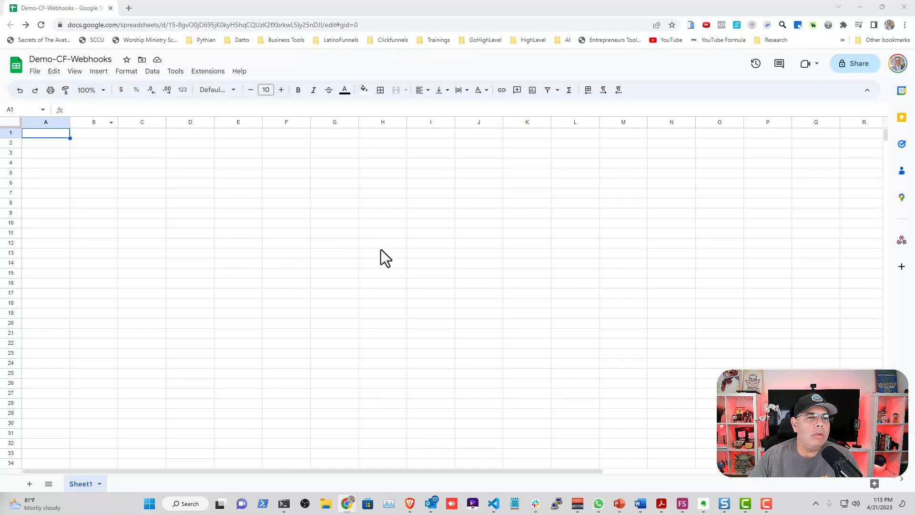
pyautogui.moveTo(359, 173)
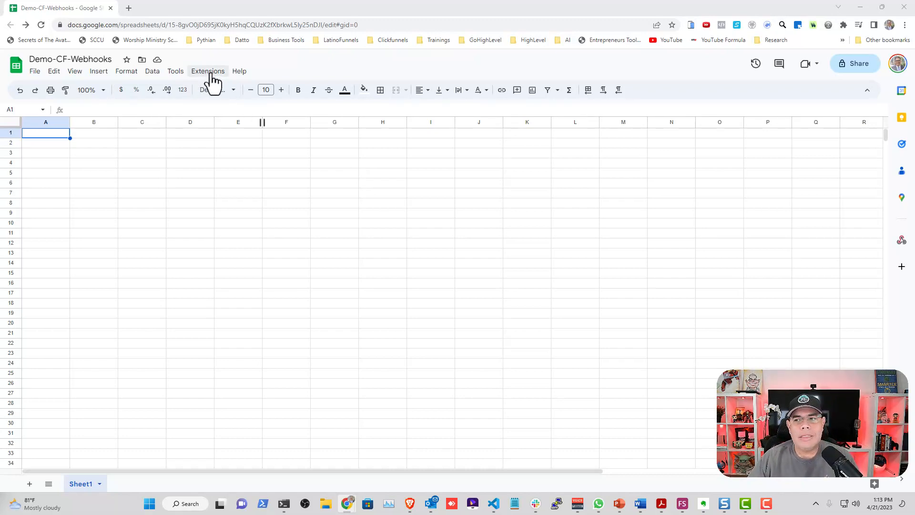
# Step: Search the Workspace Marketplace add-ons for 'webhooks'
pyautogui.click(208, 70)
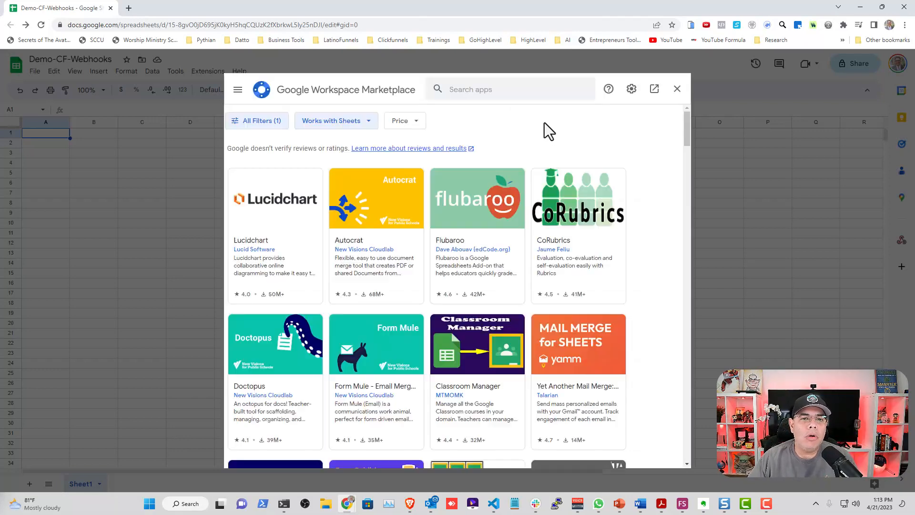
pyautogui.click(487, 89)
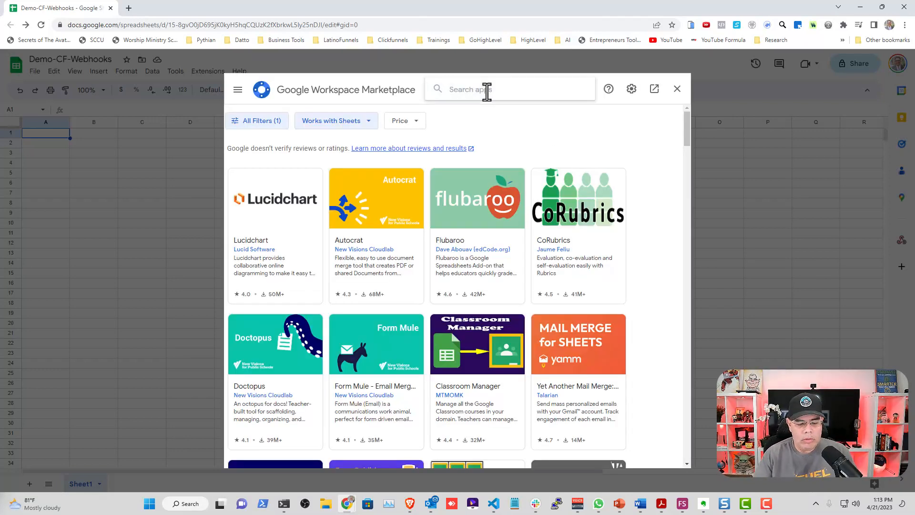
pyautogui.write('webhoo')
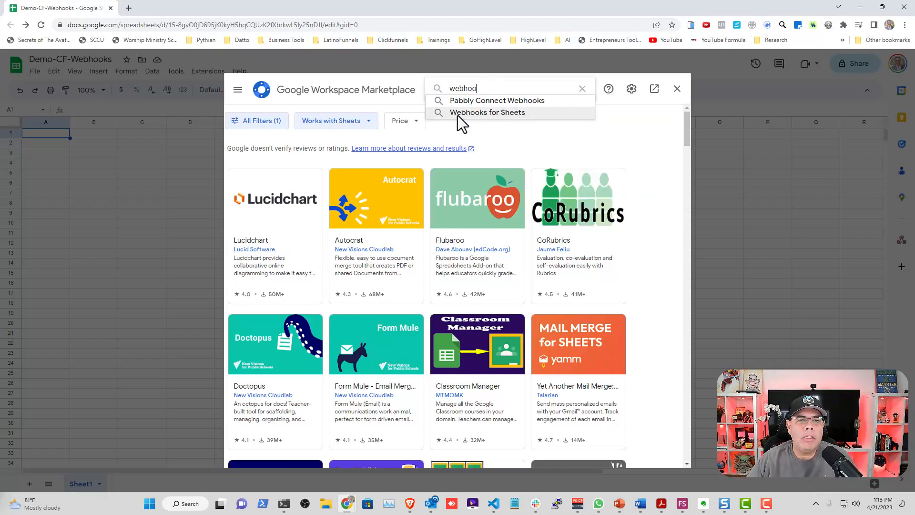
pyautogui.click(488, 112)
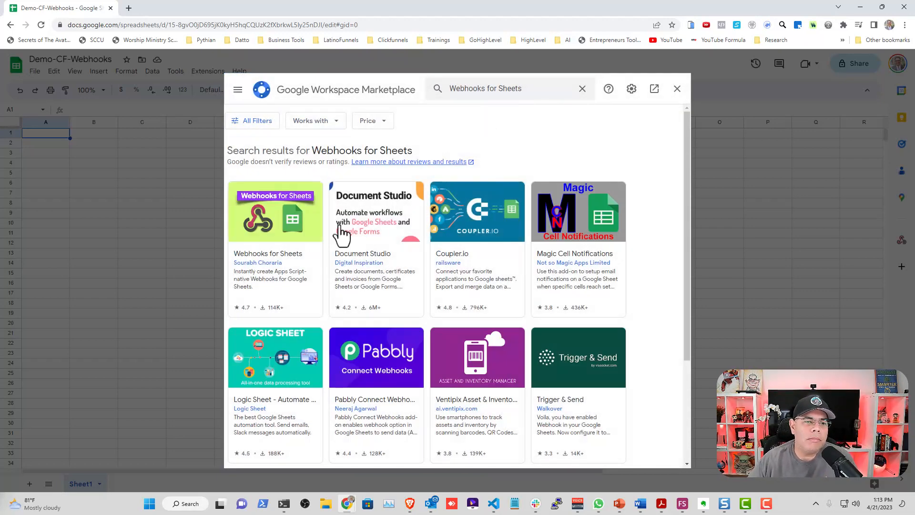
# Step: Choose the Webhooks for Sheets listing and start its installation
pyautogui.click(275, 212)
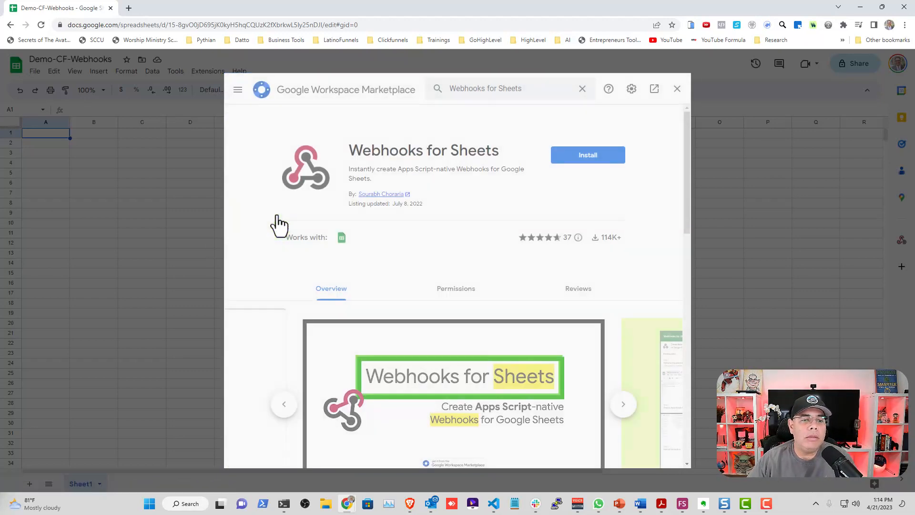
pyautogui.click(587, 154)
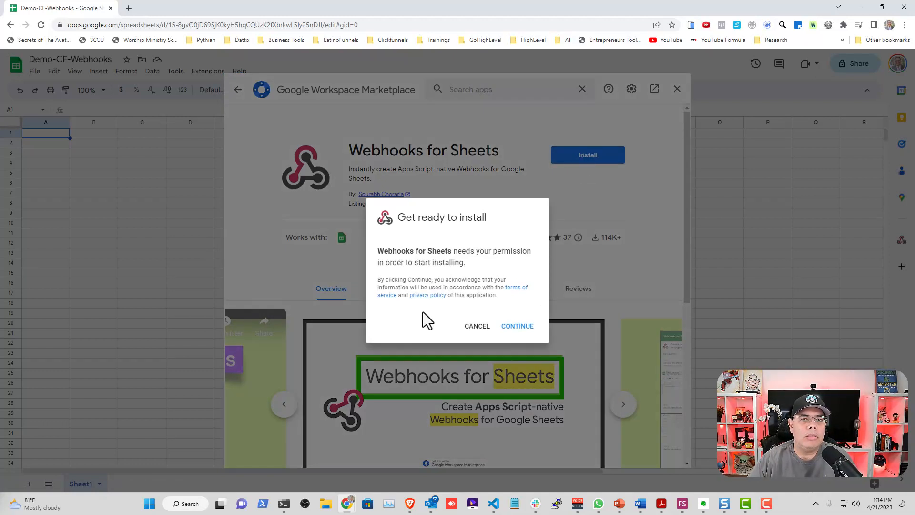
# Step: Grant Webhooks for Sheets access with the Google account and continue to the next install step
pyautogui.click(515, 326)
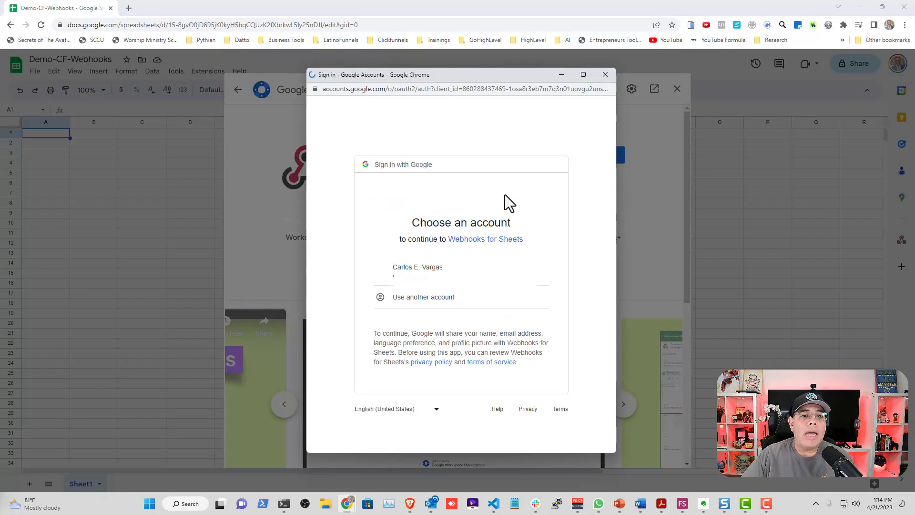
pyautogui.click(417, 269)
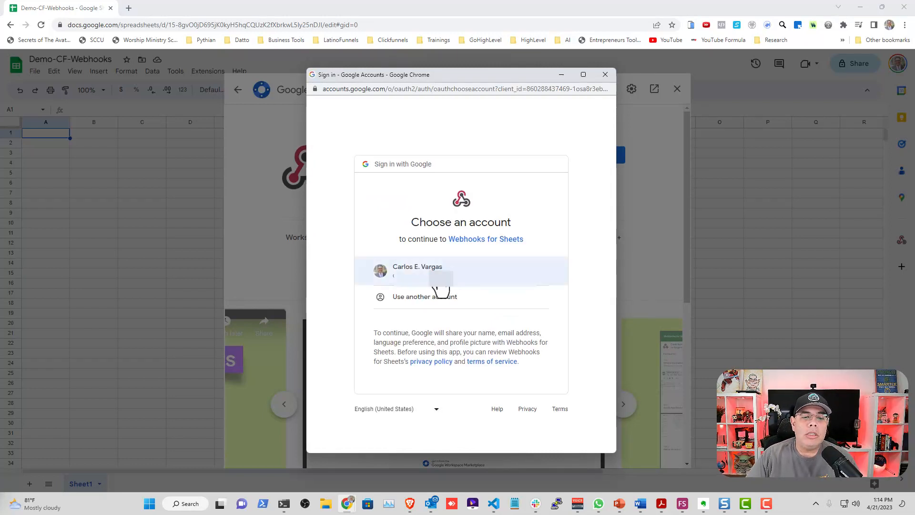
pyautogui.click(417, 270)
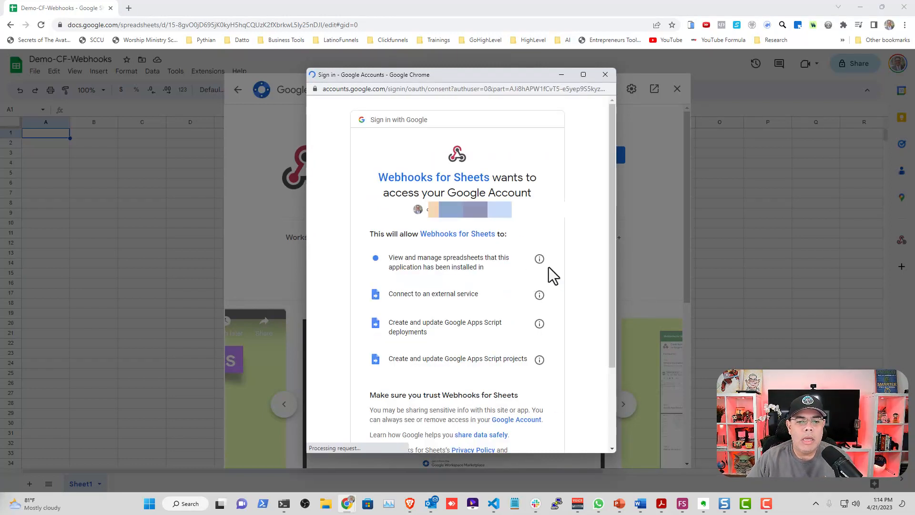
pyautogui.scroll(-3)
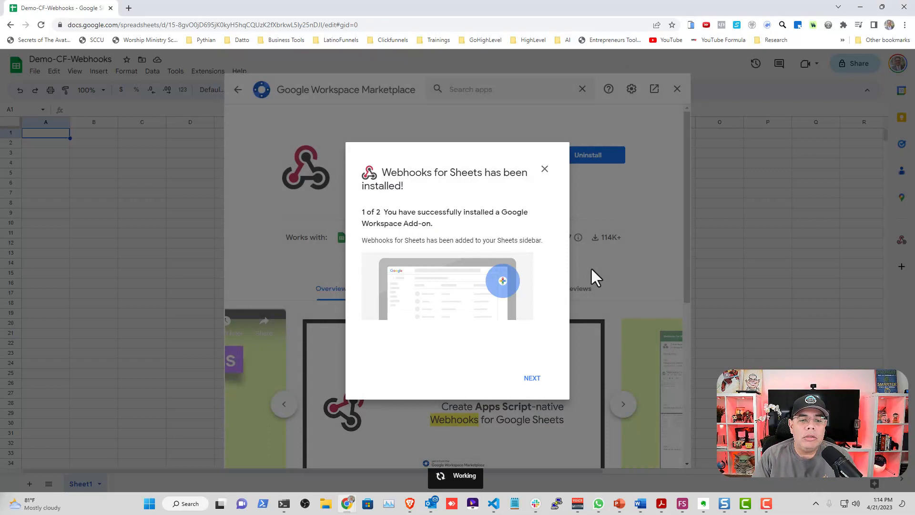
pyautogui.moveTo(669, 228)
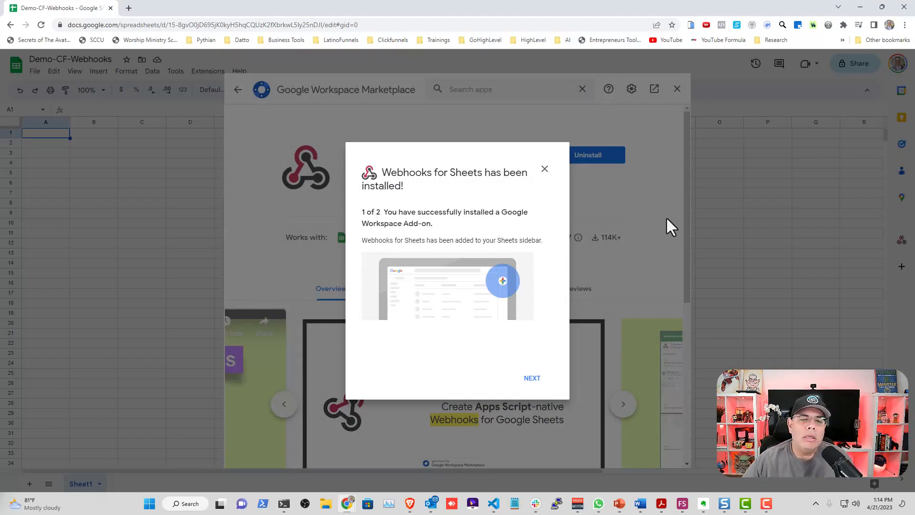
pyautogui.click(532, 378)
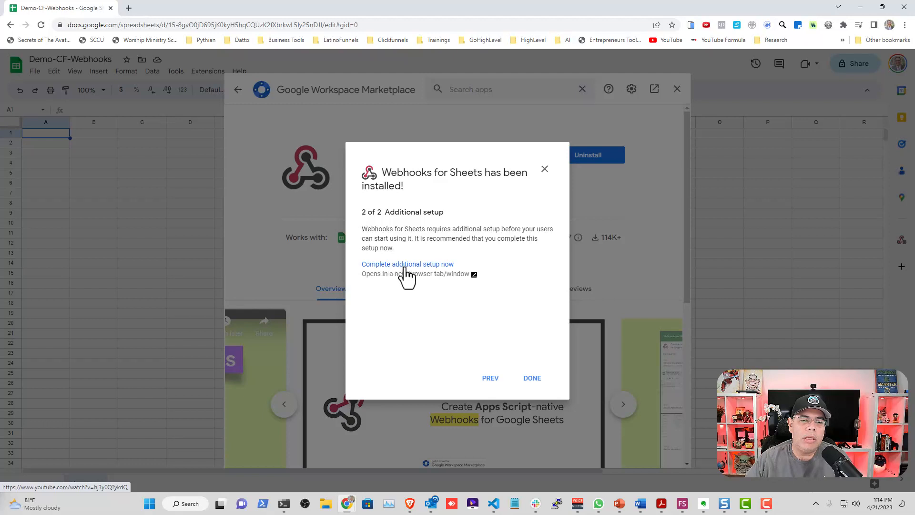
# Step: View the additional setup instructions and finish the add-on installation
pyautogui.click(407, 264)
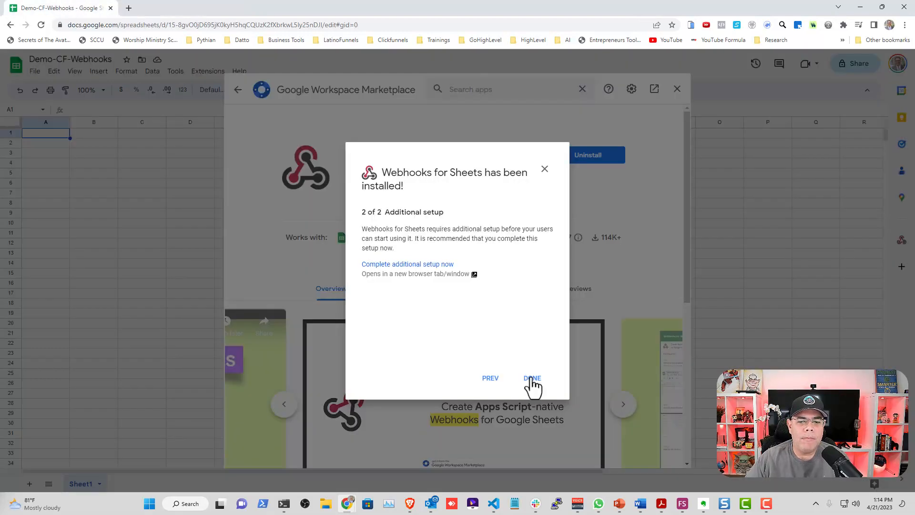
pyautogui.click(531, 377)
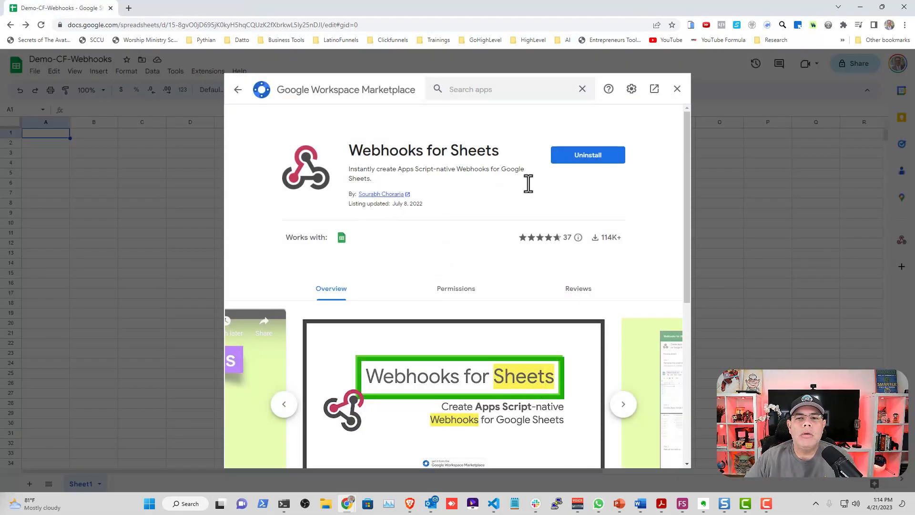
# Step: Close the Marketplace, try Webhooks for Sheets from the side panel and dismiss its error panel
pyautogui.click(677, 89)
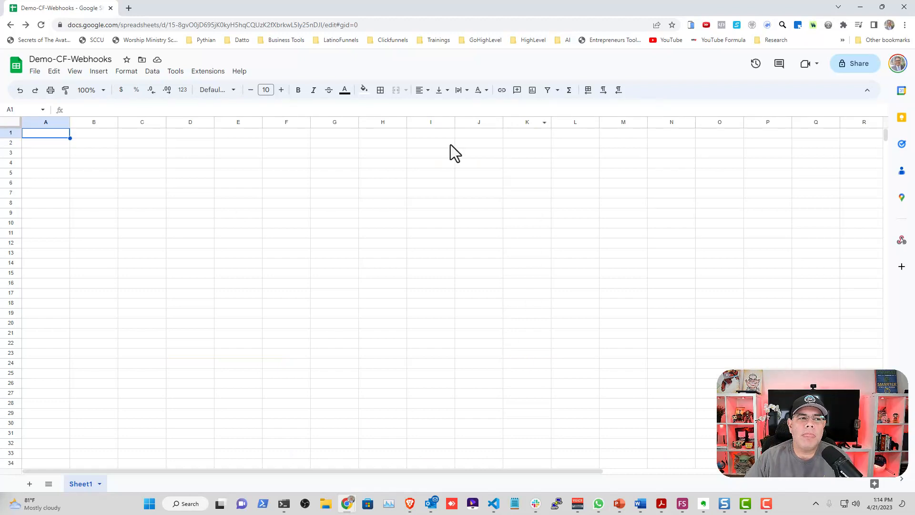
pyautogui.moveTo(375, 240)
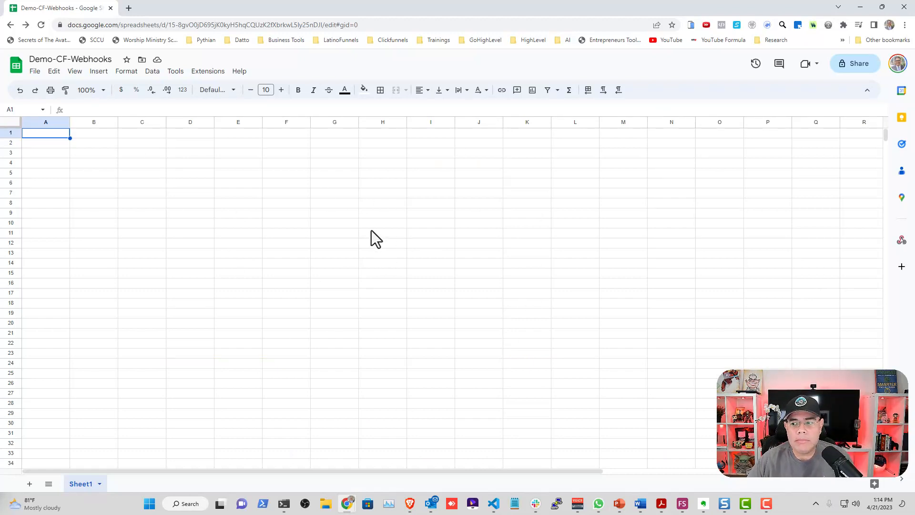
pyautogui.moveTo(903, 250)
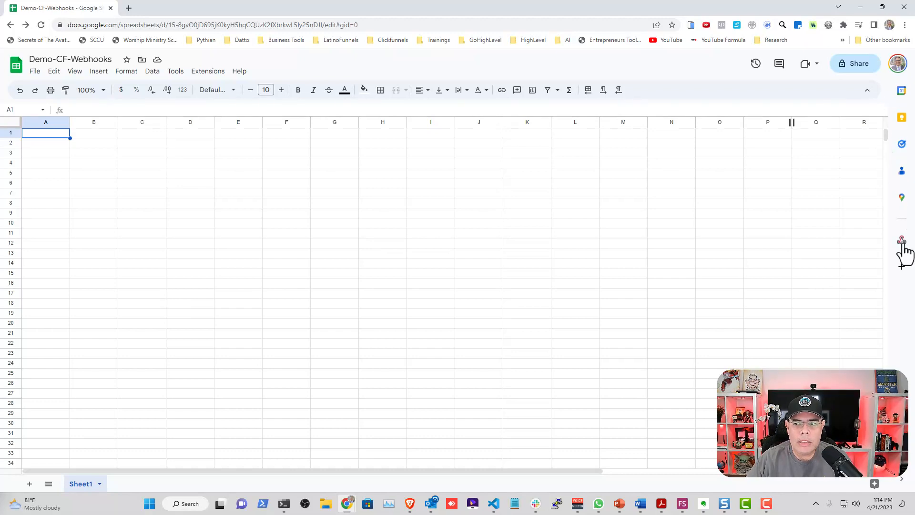
pyautogui.moveTo(902, 241)
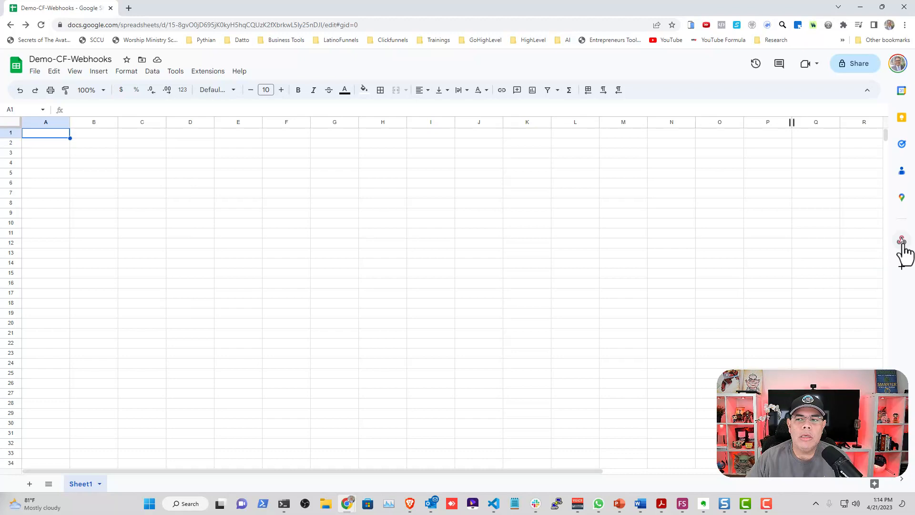
pyautogui.click(901, 240)
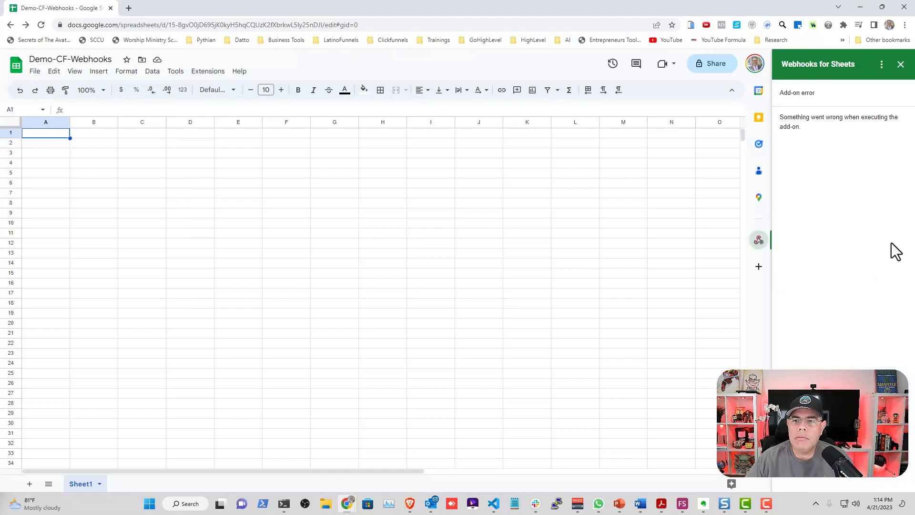
pyautogui.moveTo(342, 110)
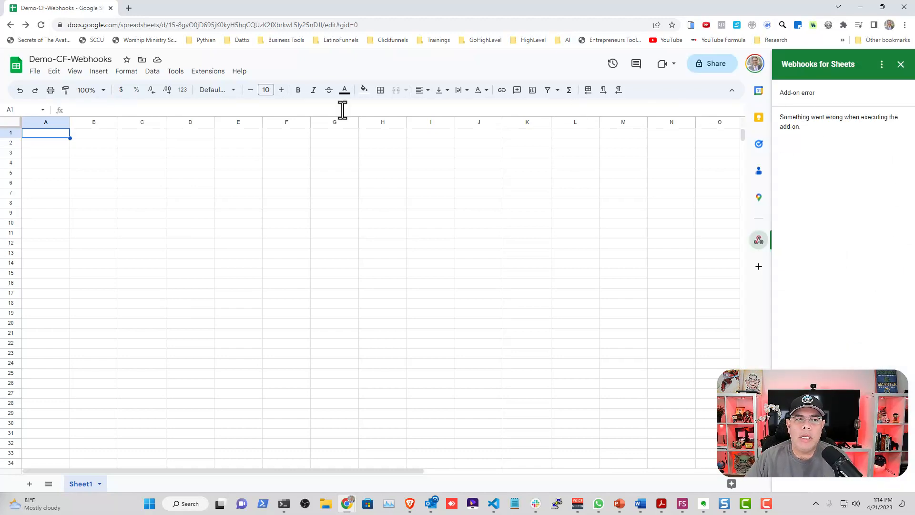
pyautogui.click(41, 25)
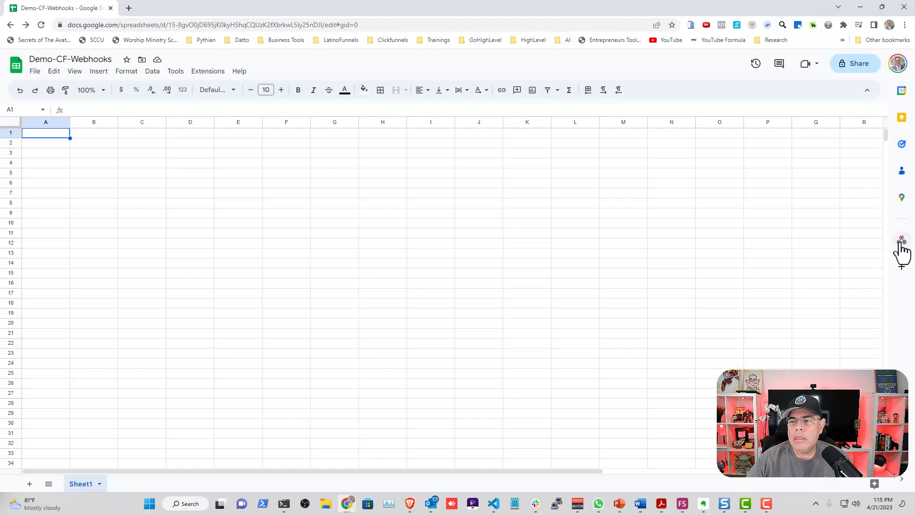
# Step: Reopen Webhooks for Sheets and switch on 'Force 200 OK response status code'
pyautogui.click(900, 239)
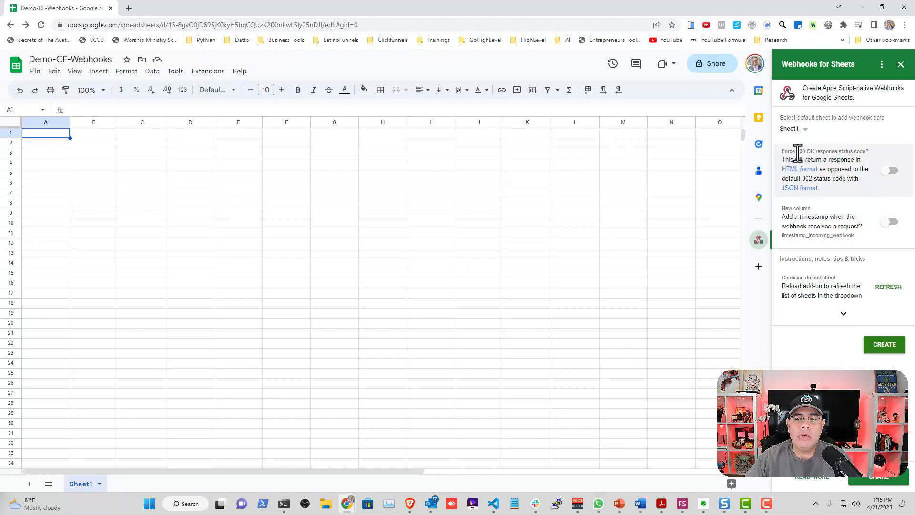
pyautogui.click(889, 170)
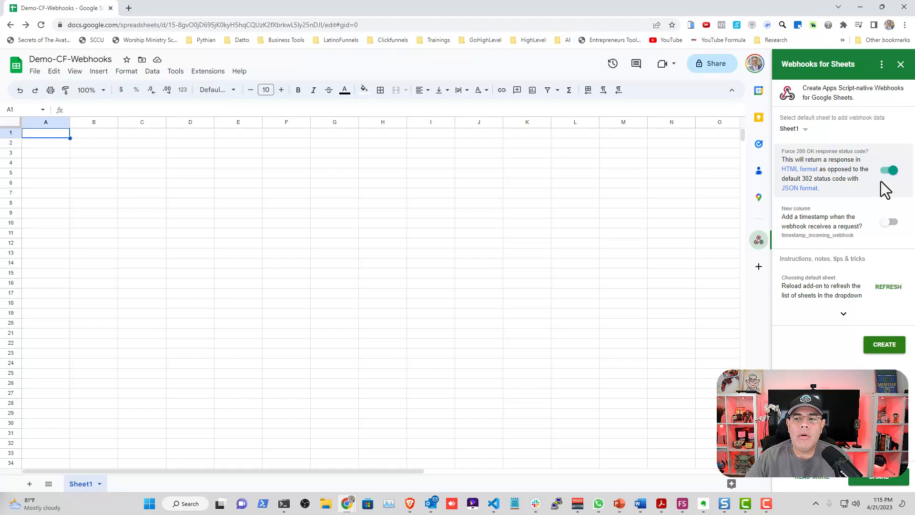
pyautogui.moveTo(869, 203)
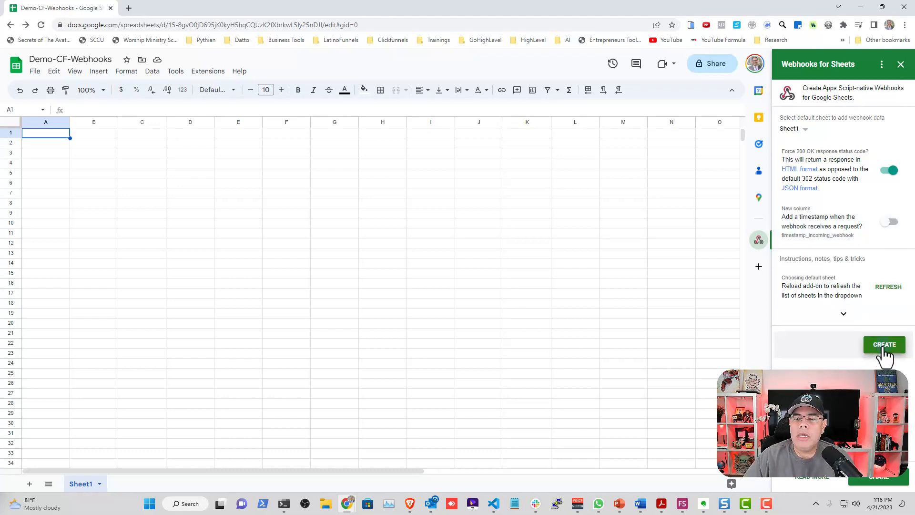
# Step: Create the webhook for Sheet1 with the force-200 setting
pyautogui.click(884, 344)
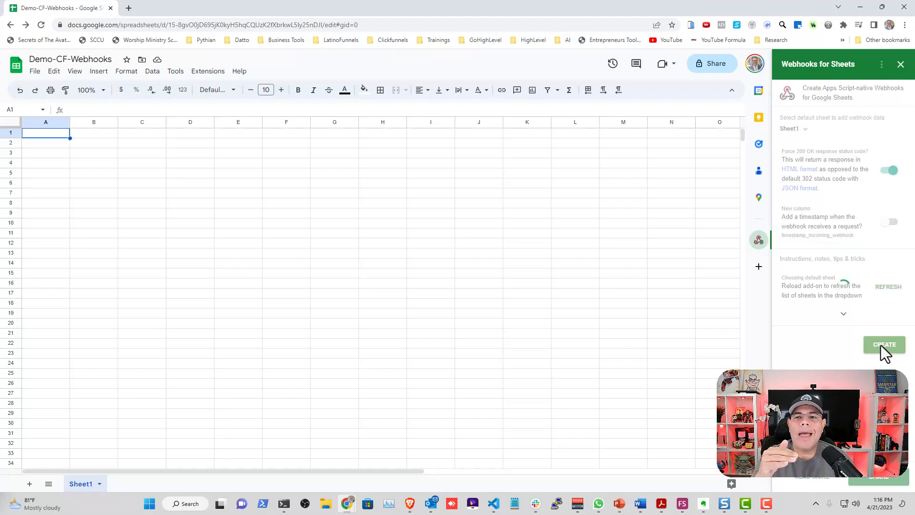
pyautogui.click(882, 344)
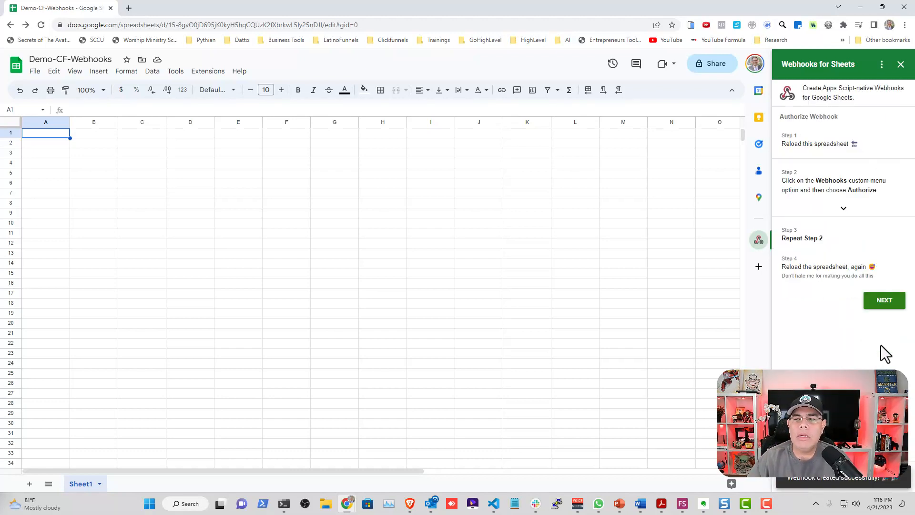
pyautogui.moveTo(835, 261)
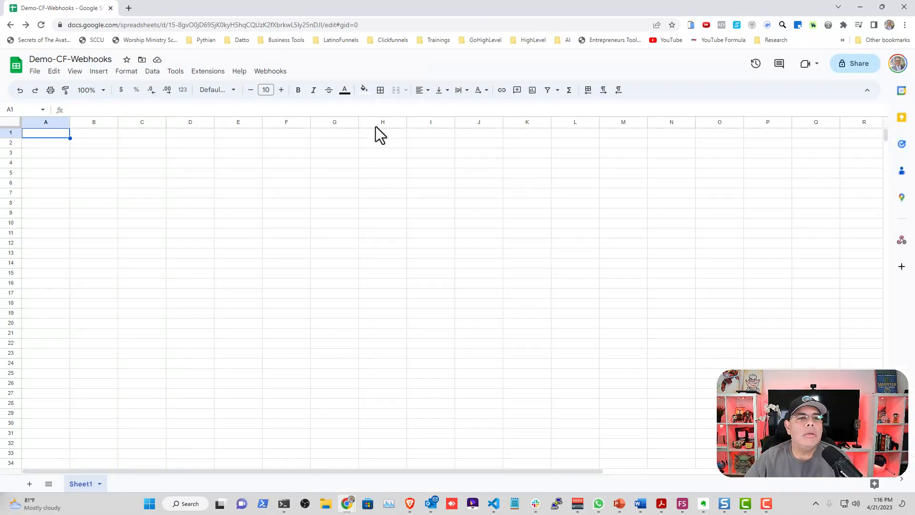
pyautogui.moveTo(270, 70)
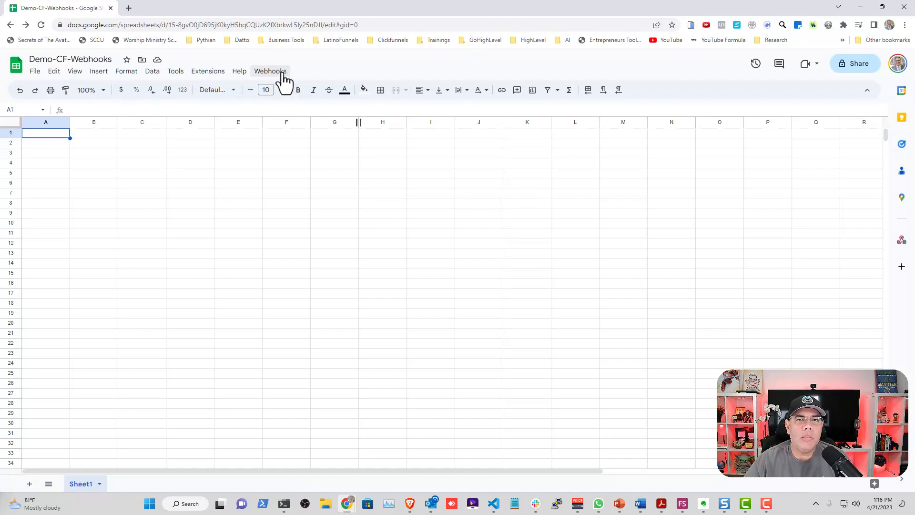
# Step: Authorize the webhook script via Webhooks > Authorize, allowing access with the Google account
pyautogui.click(270, 71)
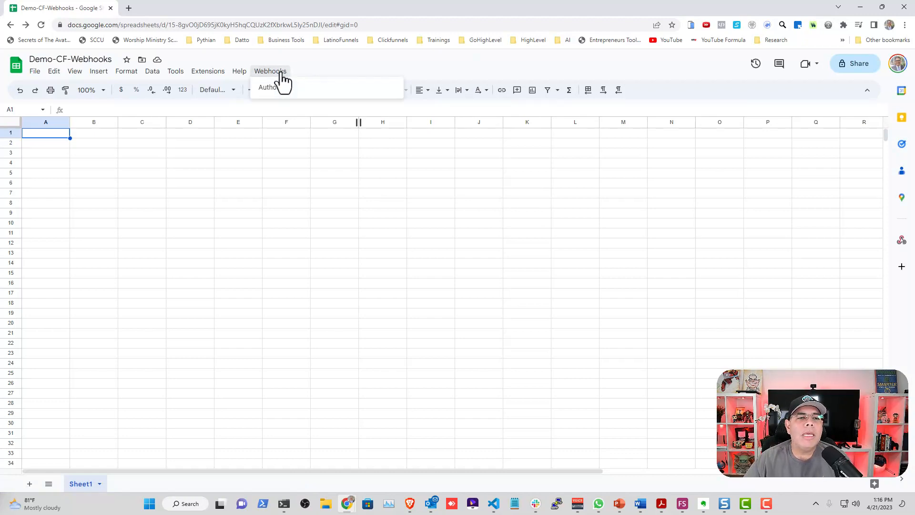
pyautogui.click(268, 87)
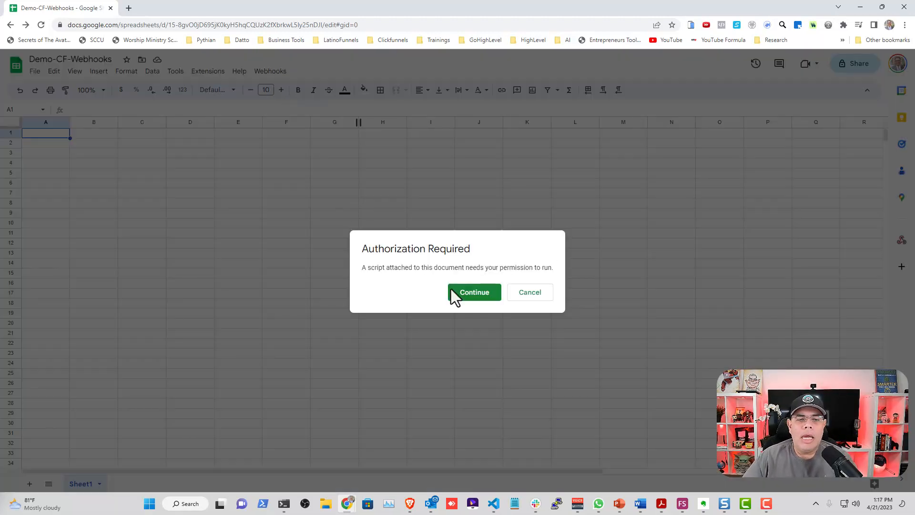
pyautogui.moveTo(425, 286)
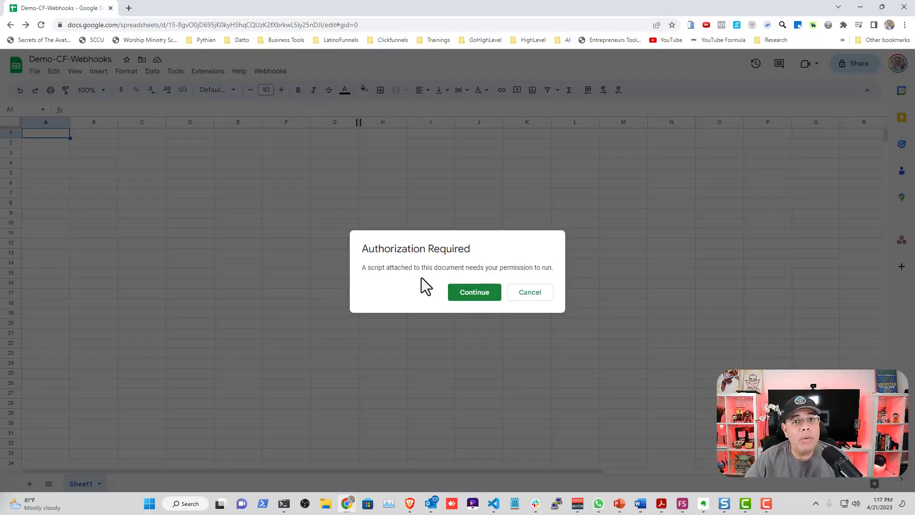
pyautogui.click(473, 292)
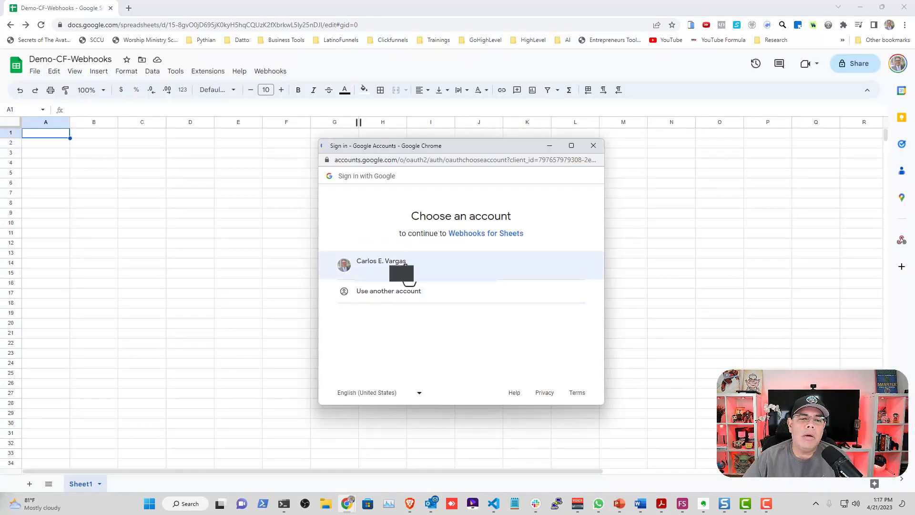
pyautogui.click(381, 264)
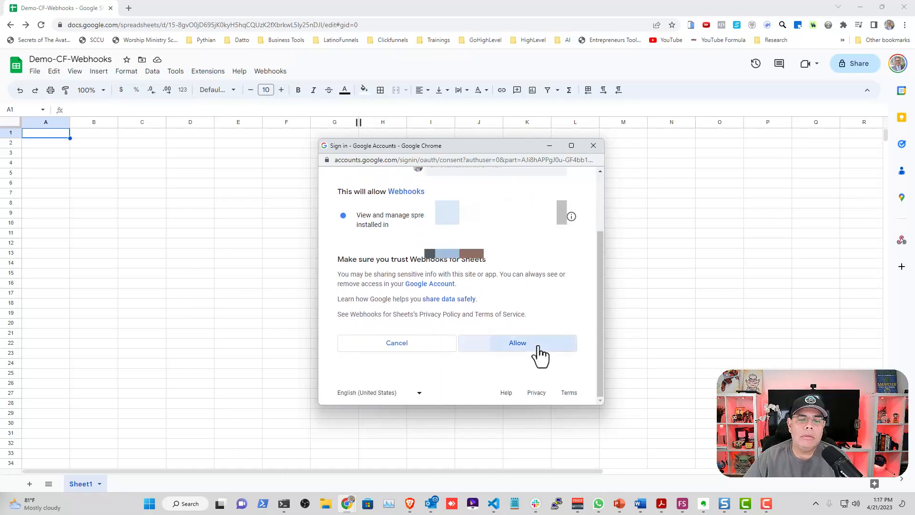
pyautogui.click(516, 342)
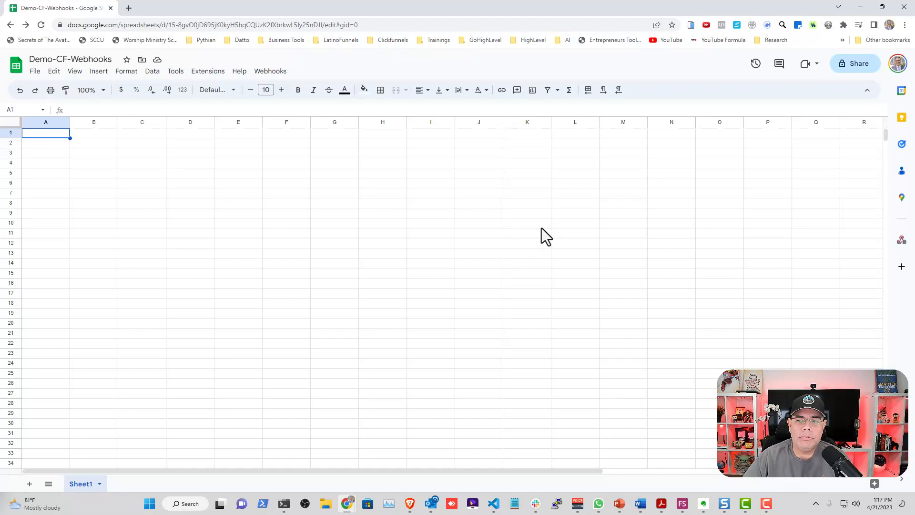
pyautogui.moveTo(372, 224)
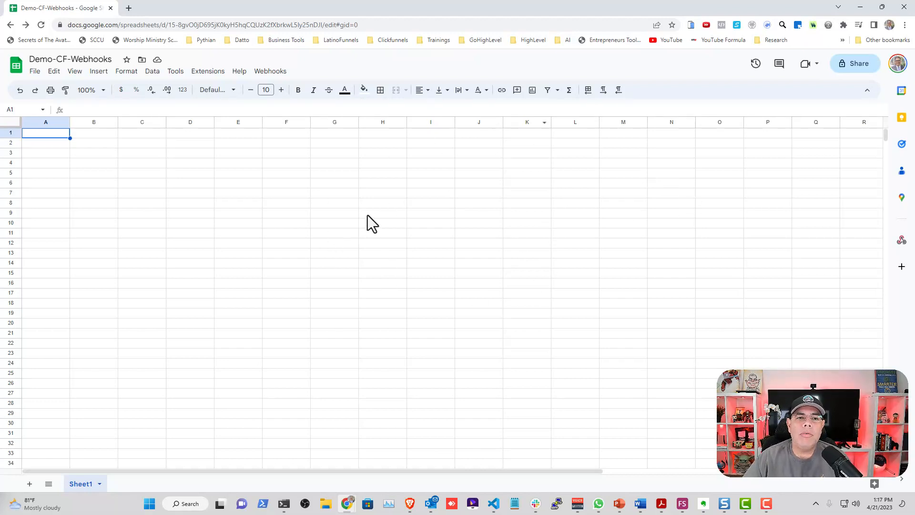
# Step: Reload the spreadsheet so the Webhooks menu appears
pyautogui.click(41, 25)
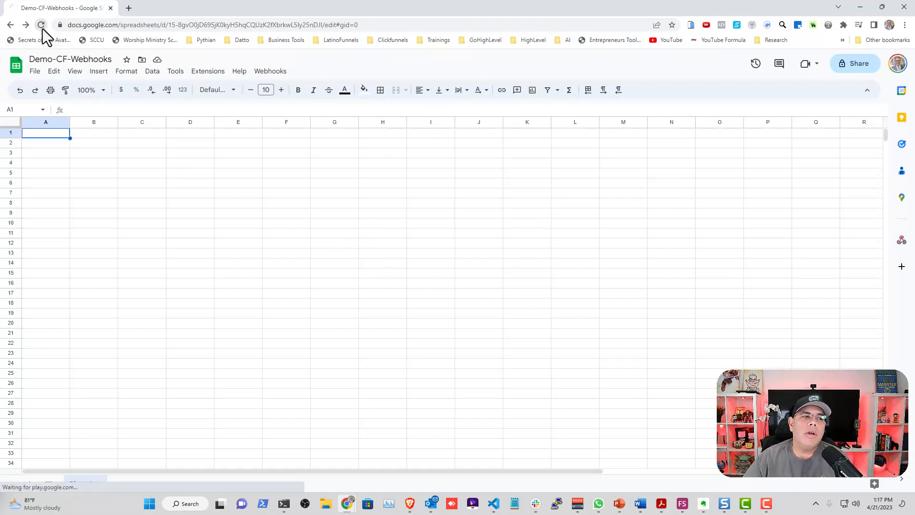
pyautogui.click(40, 25)
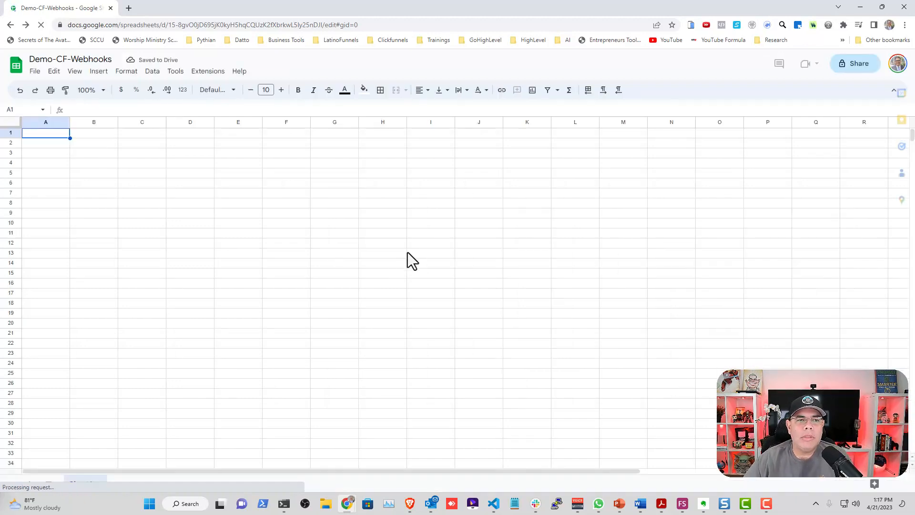
pyautogui.click(127, 59)
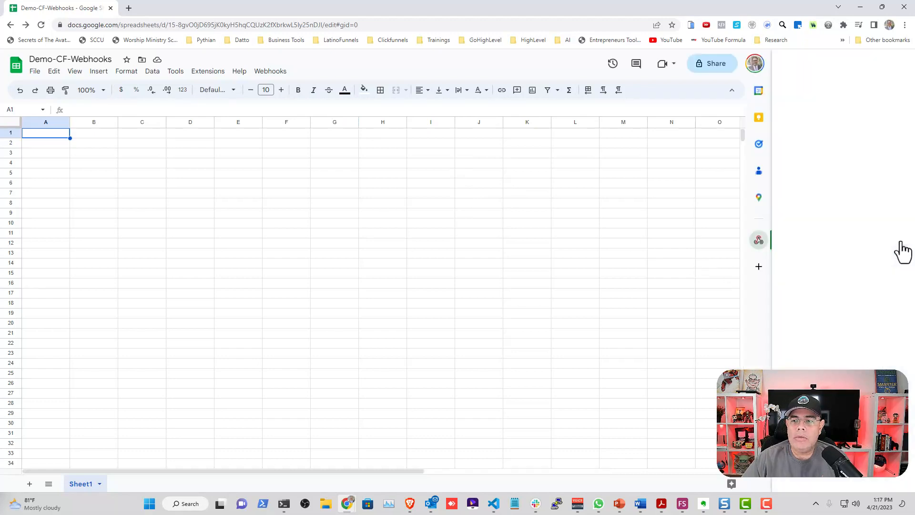
# Step: Complete the authorization steps and select the generated webhook URL for copying
pyautogui.click(758, 240)
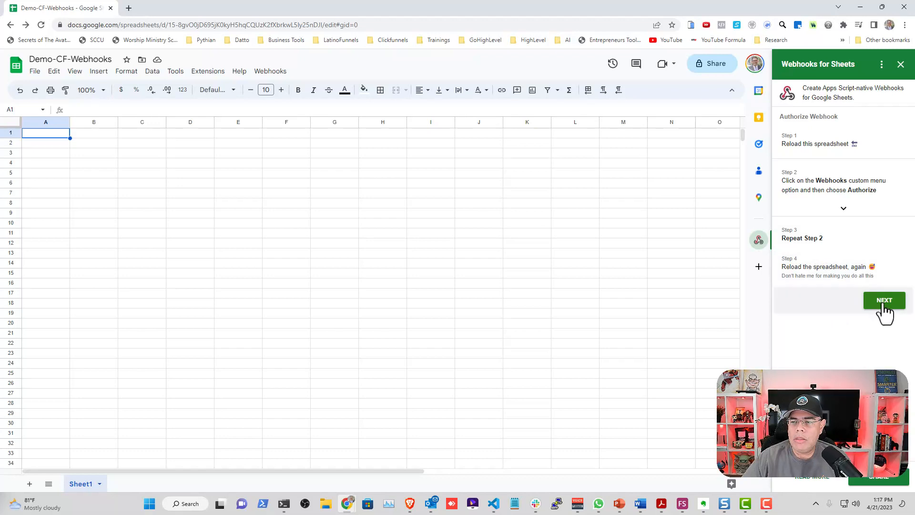
pyautogui.click(885, 300)
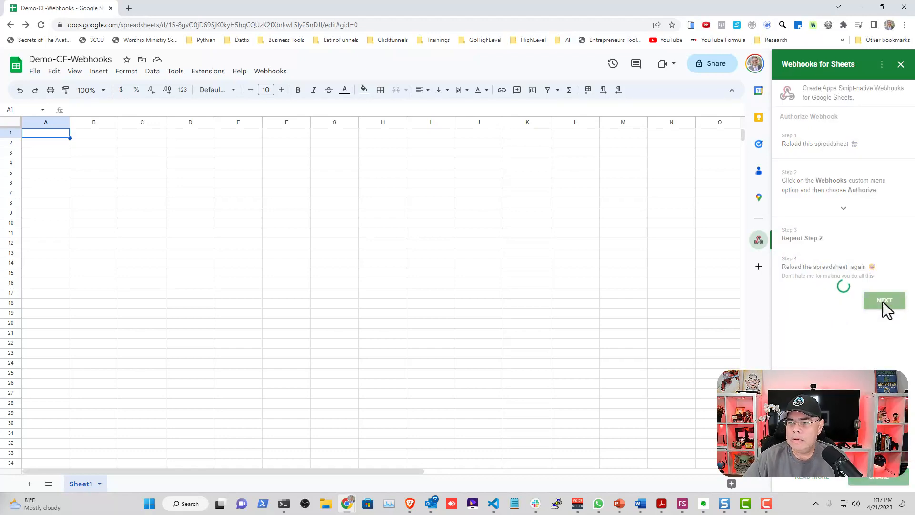
pyautogui.click(884, 300)
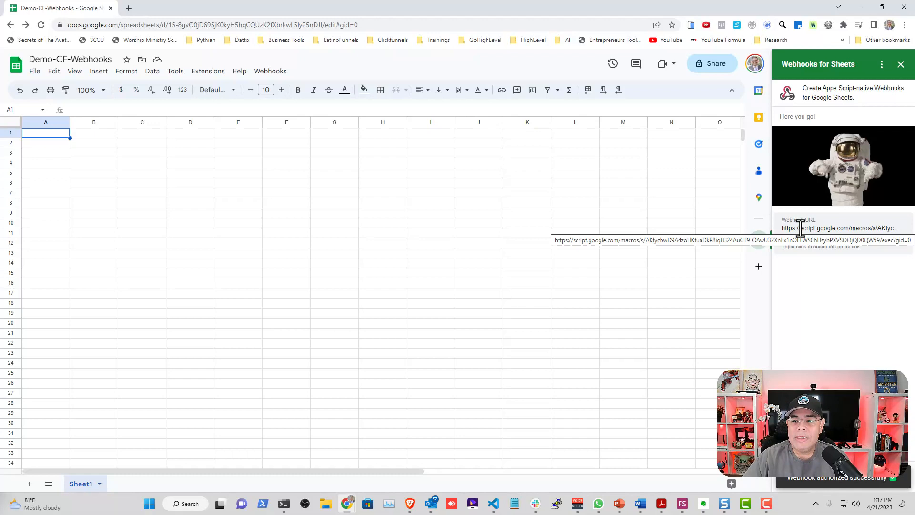
pyautogui.rightClick(837, 228)
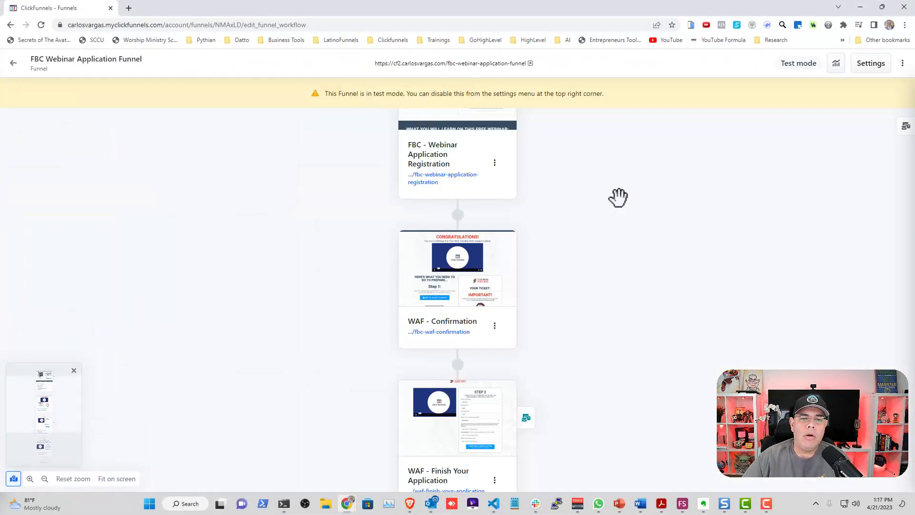
# Step: In the Finish Your Application workflow, delete the empty webhook step and bring up the step-type list
pyautogui.scroll(-3)
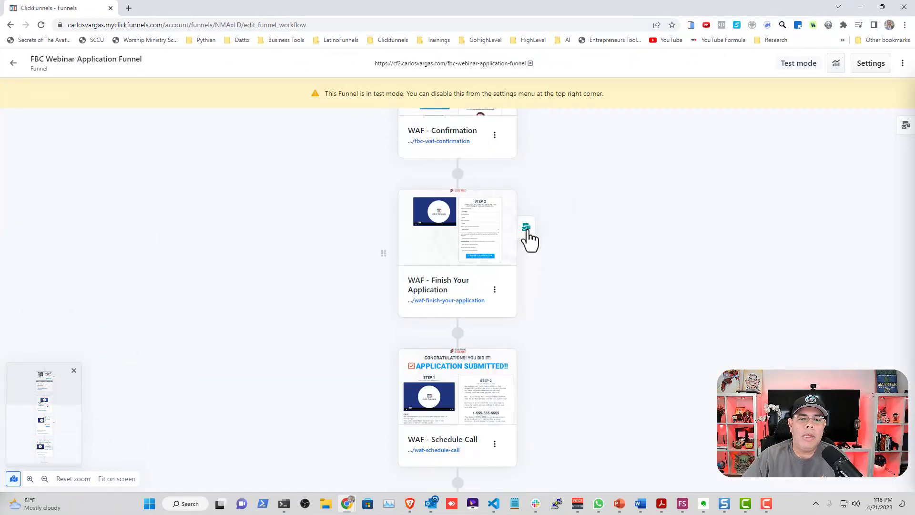
pyautogui.click(524, 227)
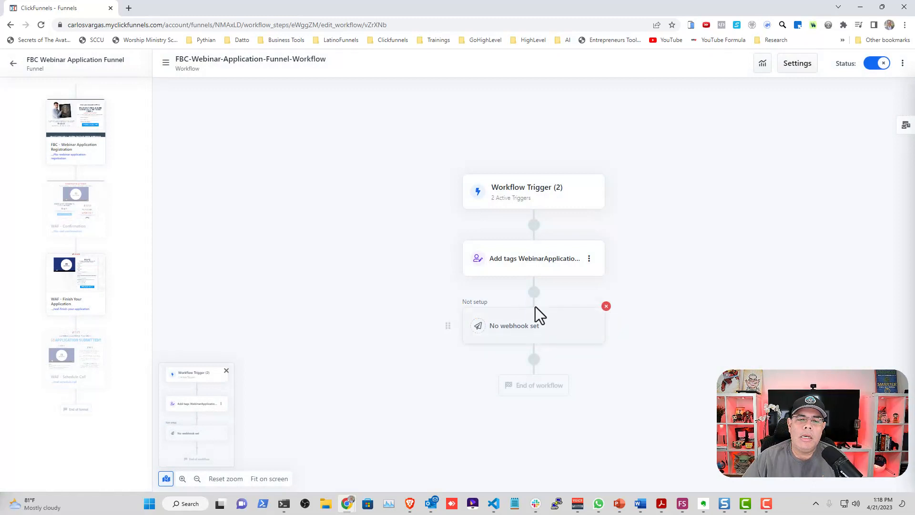
pyautogui.click(606, 306)
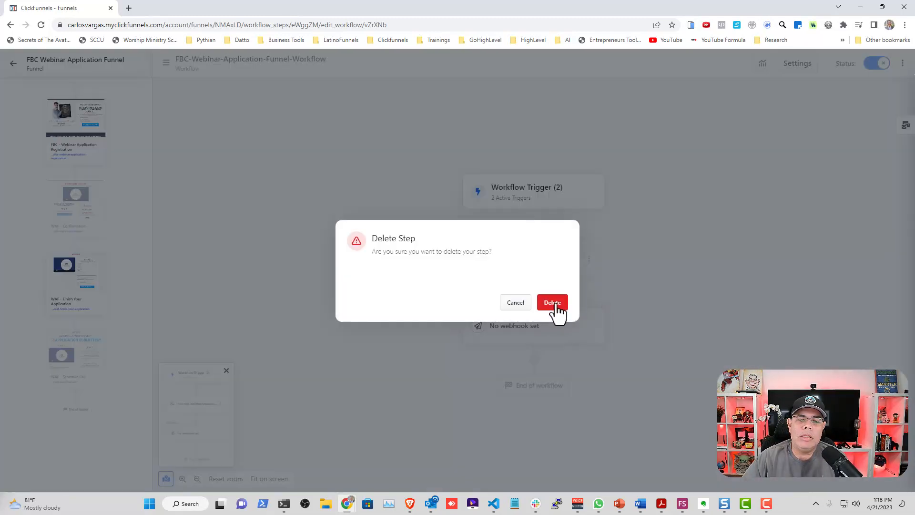
pyautogui.click(551, 302)
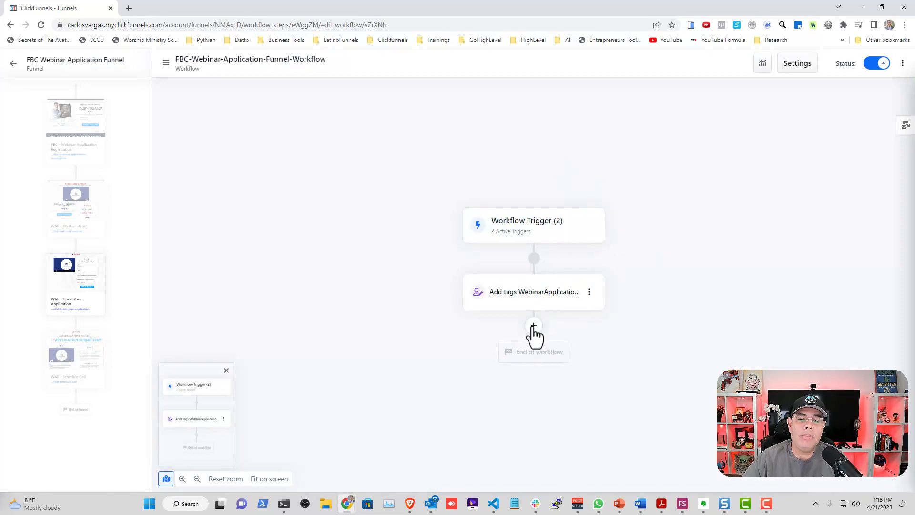
pyautogui.click(533, 327)
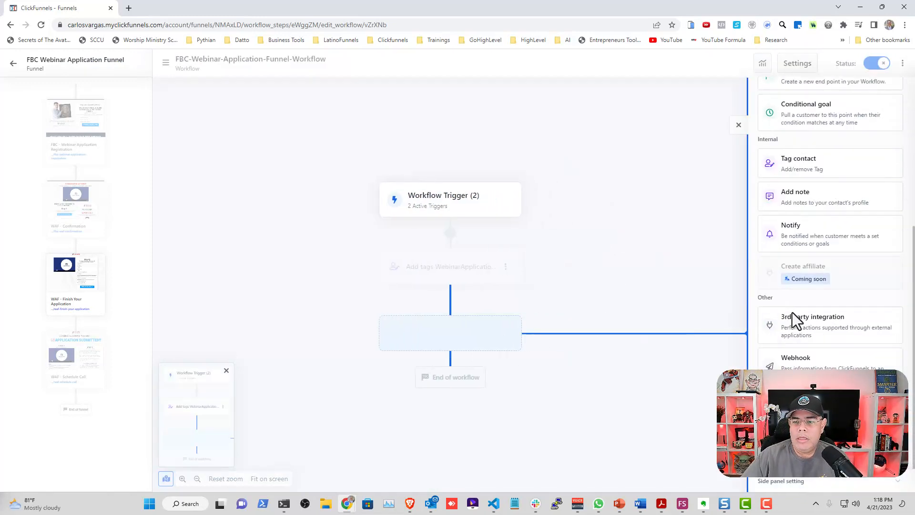
# Step: Add a Webhook step posting to the Google Apps Script URL
pyautogui.click(795, 357)
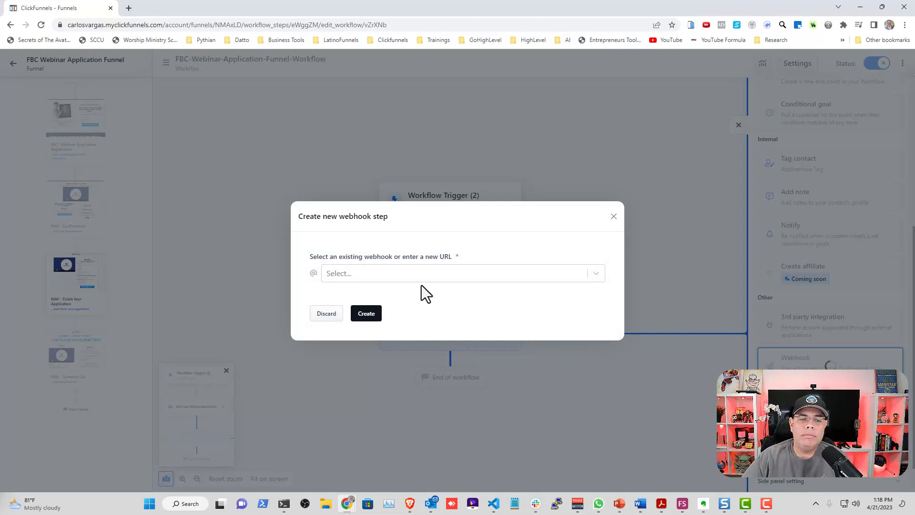
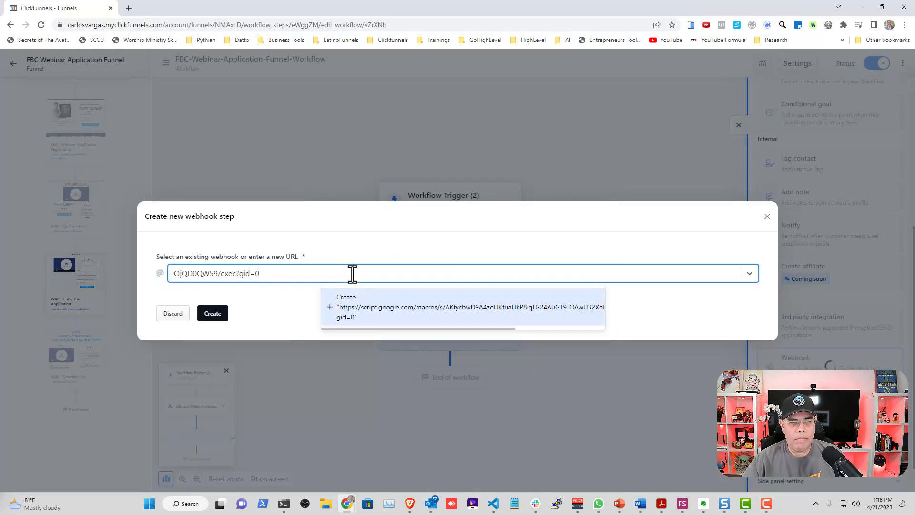
pyautogui.click(462, 306)
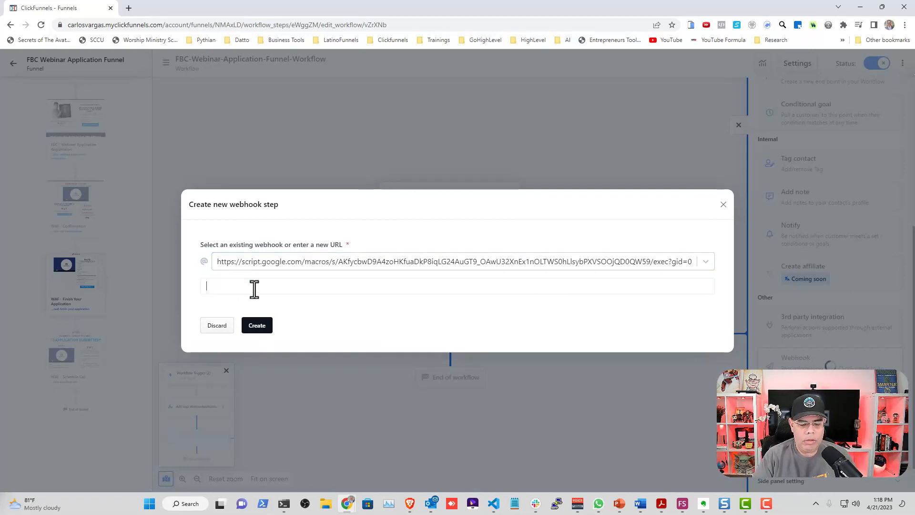
# Step: Name it 'Google Sheet - Webhook - App Funnel' and create the step
pyautogui.write('Google Sheet -')
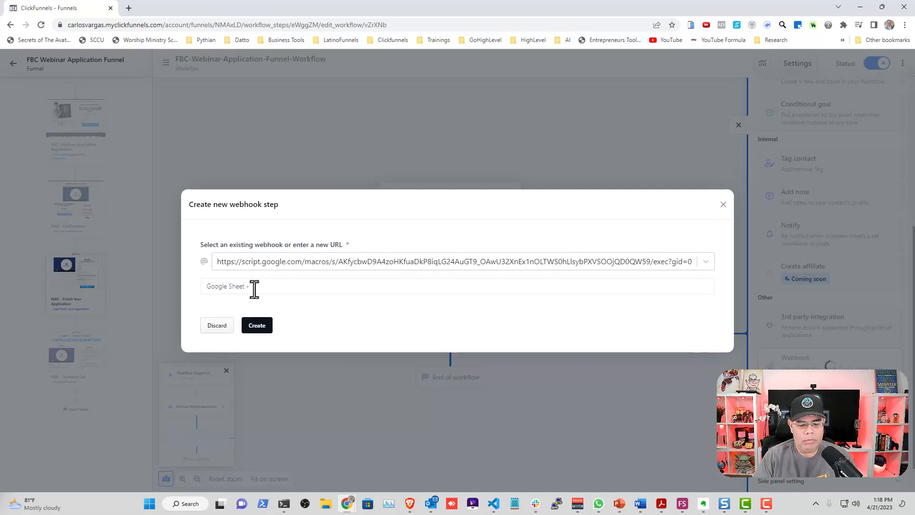
pyautogui.write('Webhook - A')
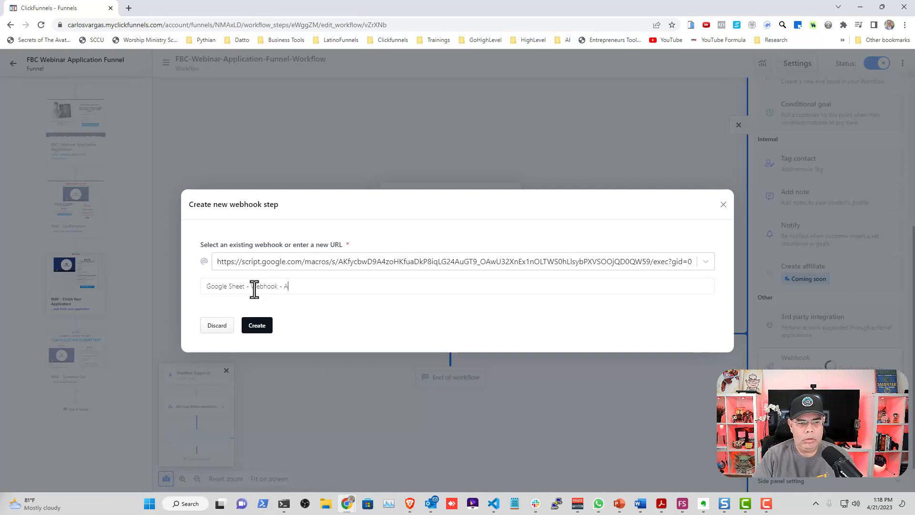
pyautogui.write('pp Funnel')
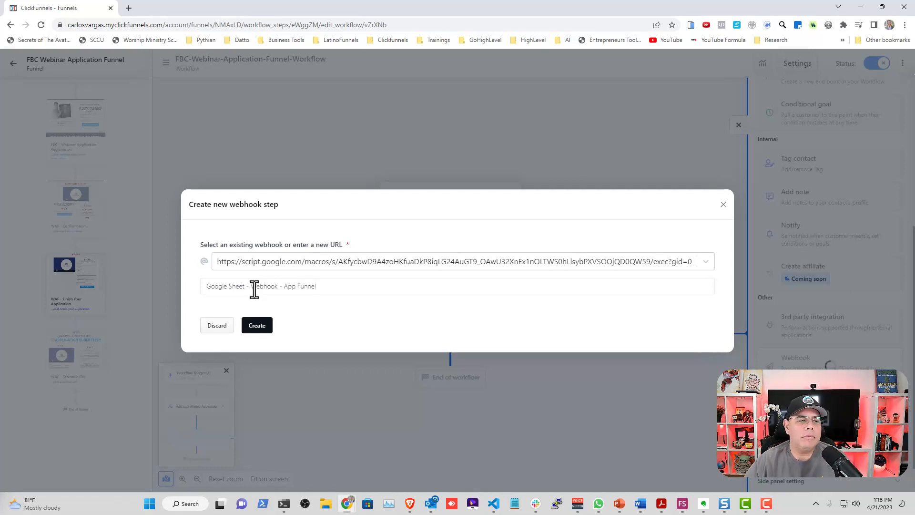
pyautogui.click(256, 325)
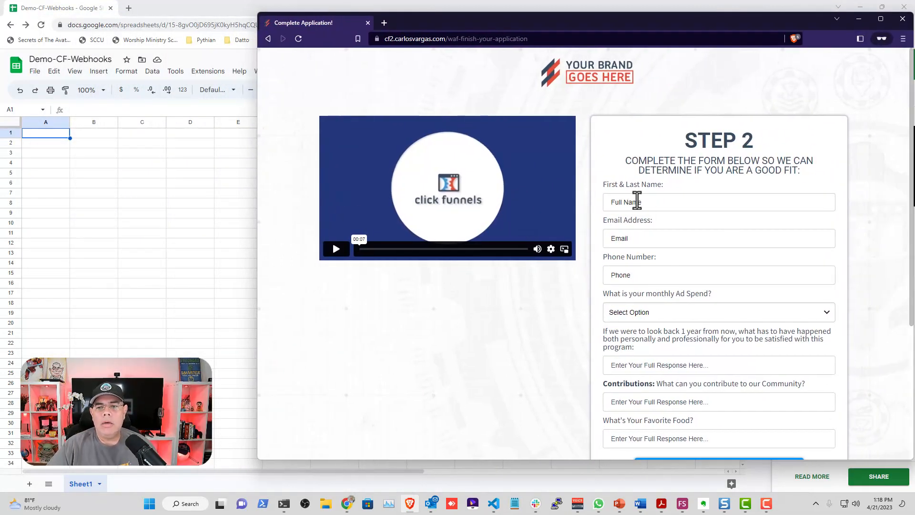
pyautogui.write('Demo')
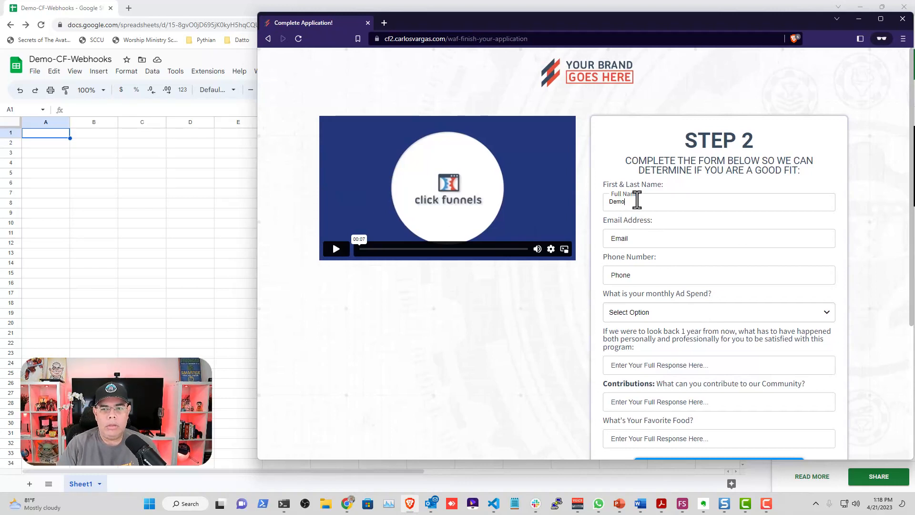
pyautogui.write('Johny Sm')
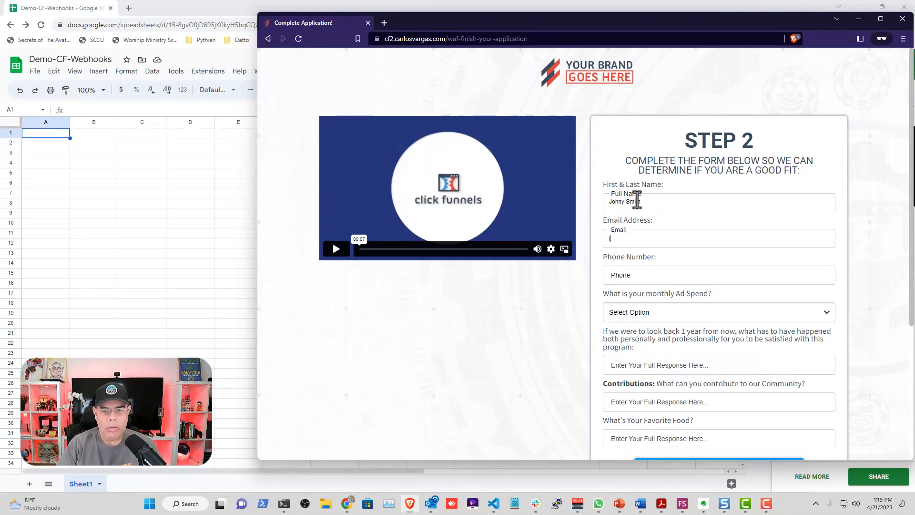
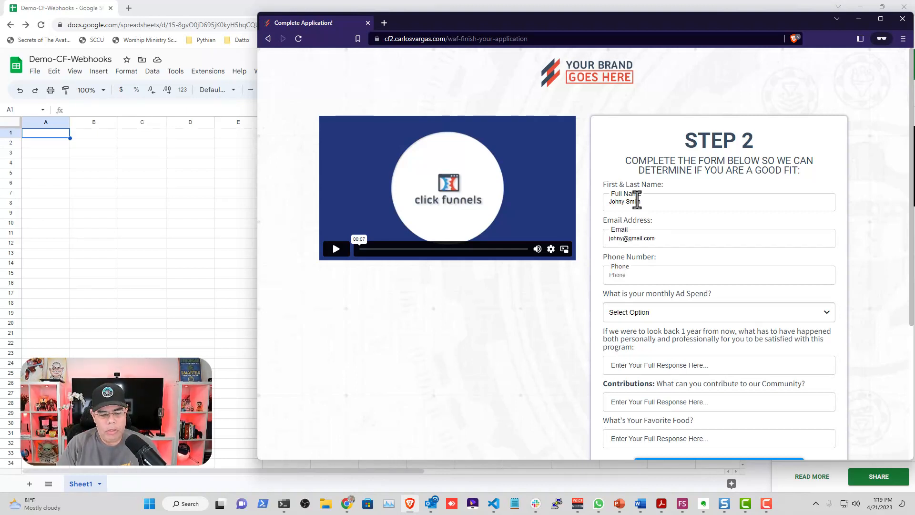
pyautogui.write('212-555-1212')
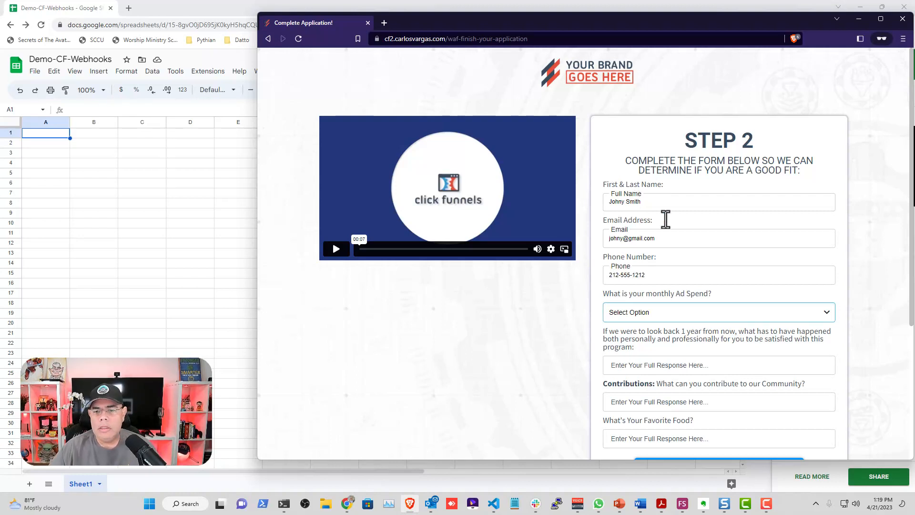
# Step: Choose $1001 - $5000 monthly ad spend, give short answers to the remaining questions, and submit the application
pyautogui.click(717, 311)
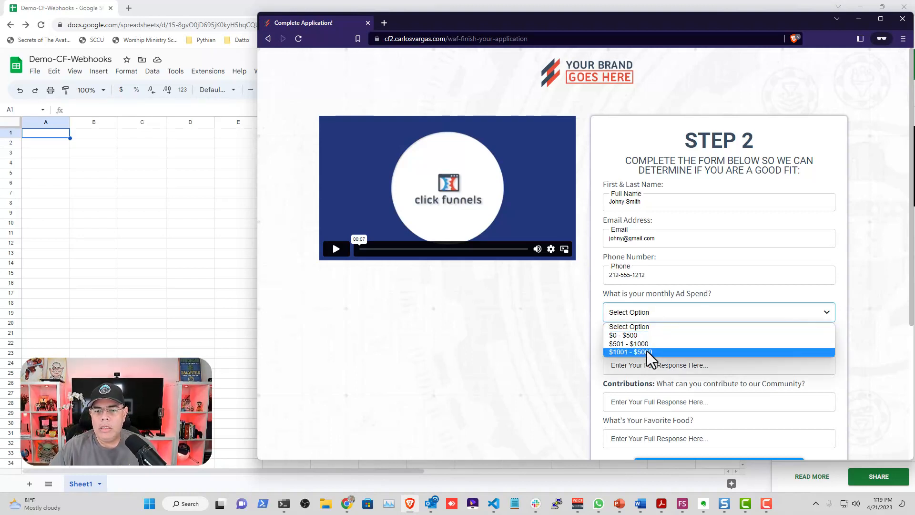
pyautogui.click(629, 351)
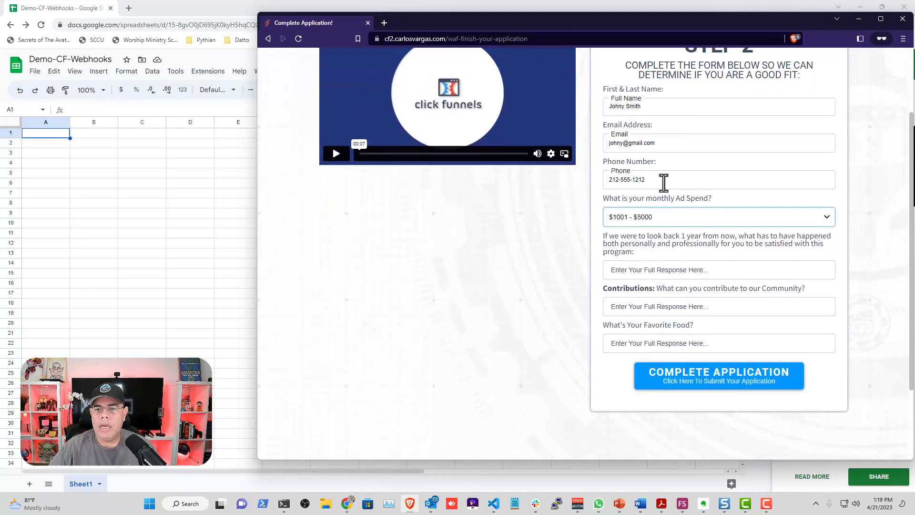
pyautogui.click(718, 269)
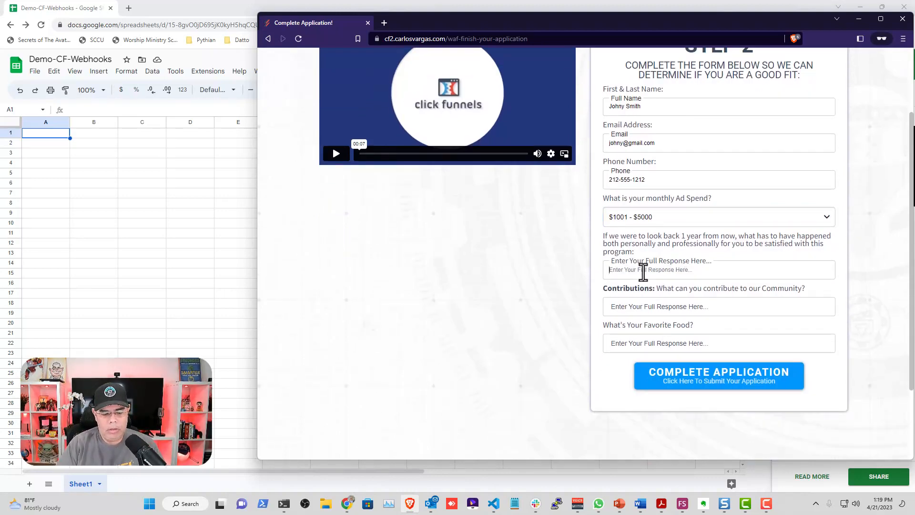
pyautogui.write('2CCX')
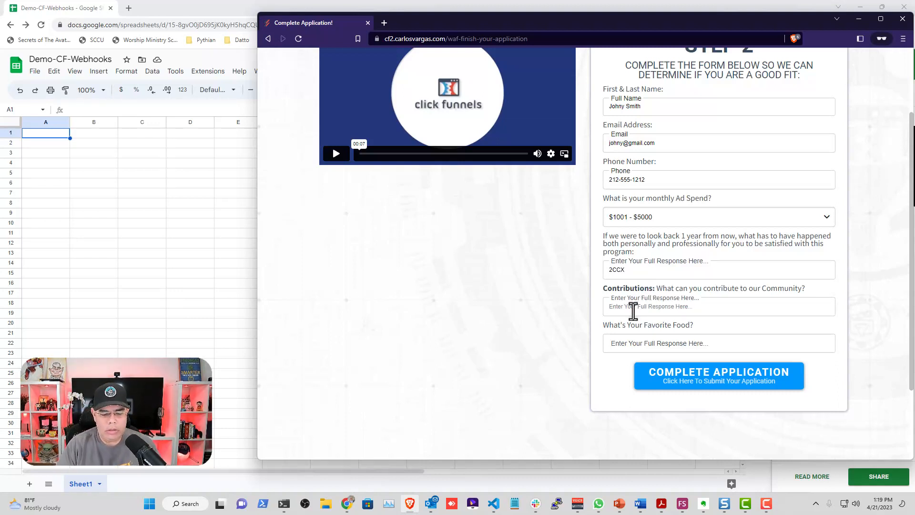
pyautogui.write('Strategy')
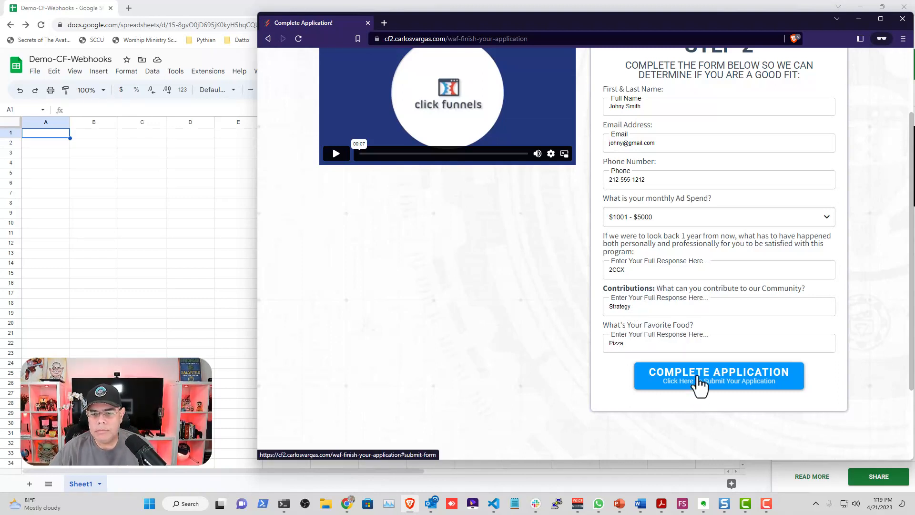
pyautogui.click(718, 375)
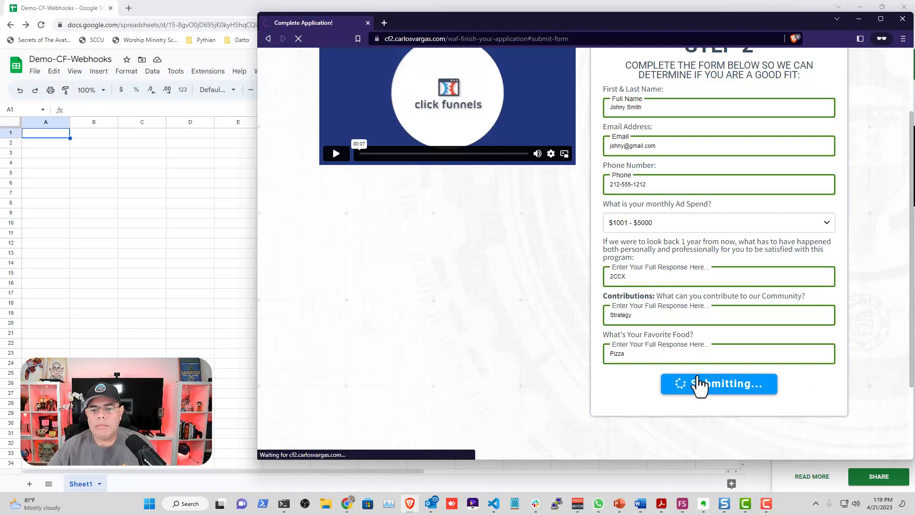
pyautogui.click(719, 383)
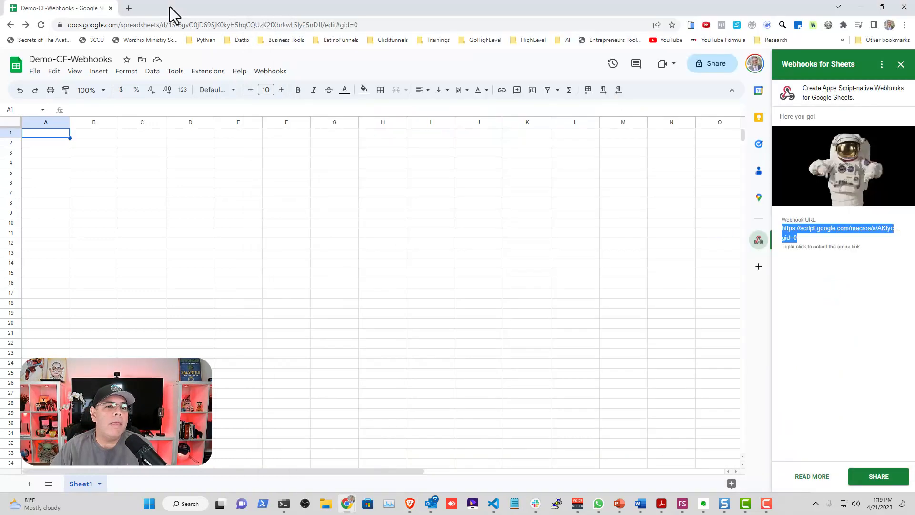
pyautogui.moveTo(294, 165)
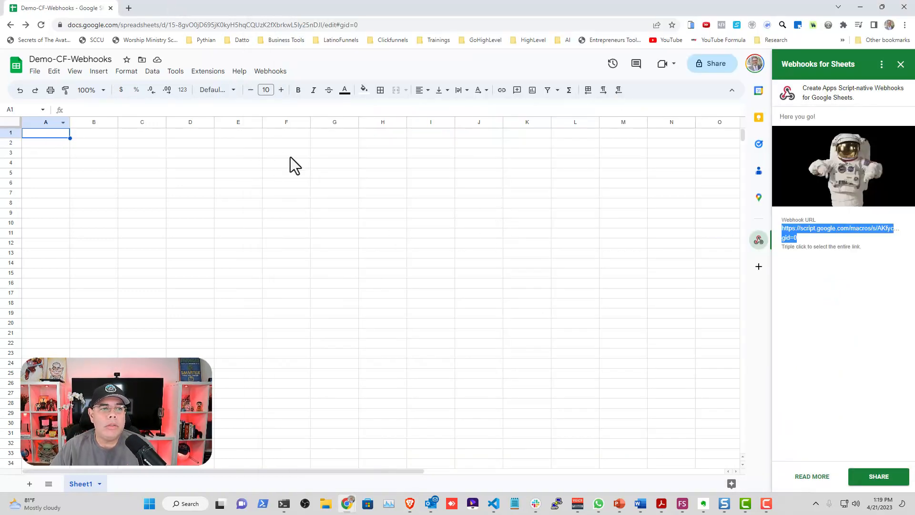
pyautogui.moveTo(326, 242)
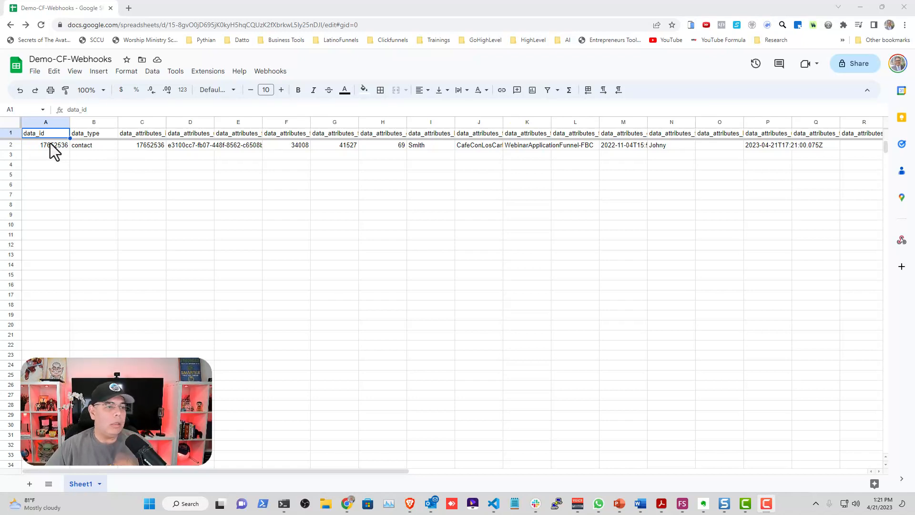
pyautogui.moveTo(389, 389)
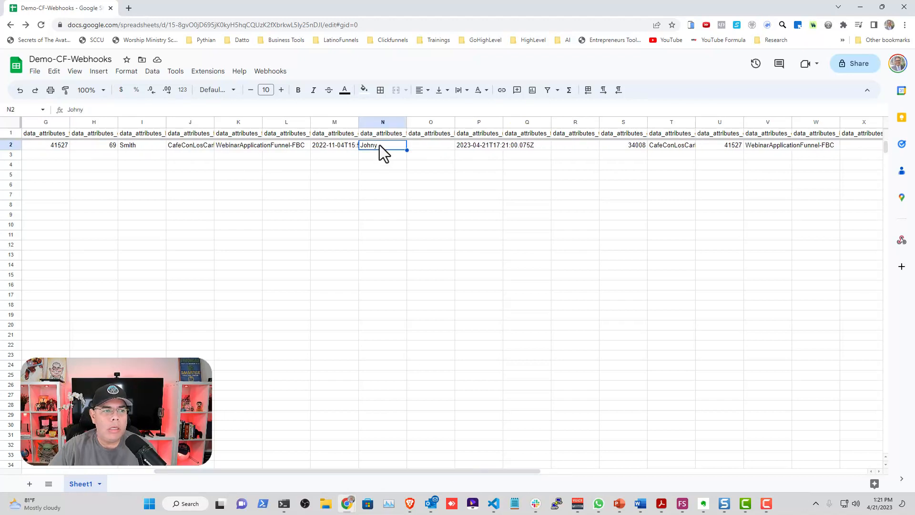
# Step: Inspect row 2 cells holding the submitted first name Johny and further webhook data columns
pyautogui.click(141, 145)
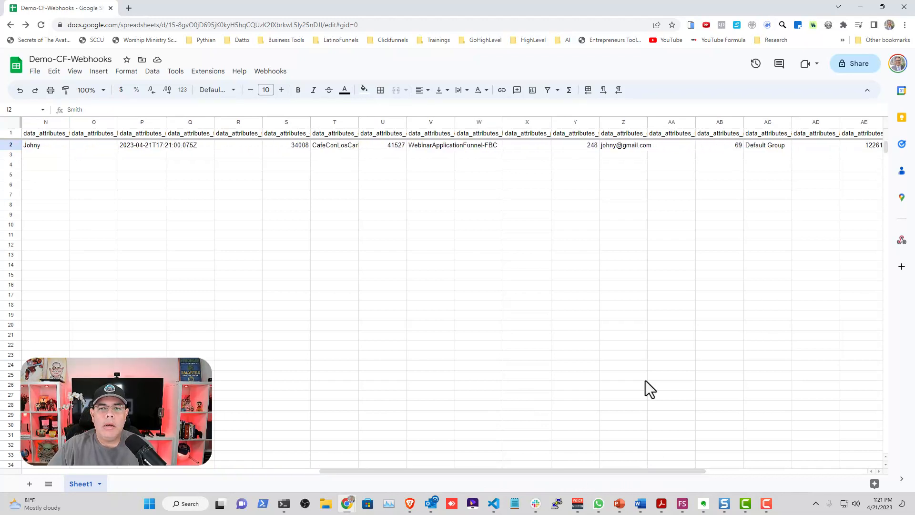
pyautogui.click(624, 144)
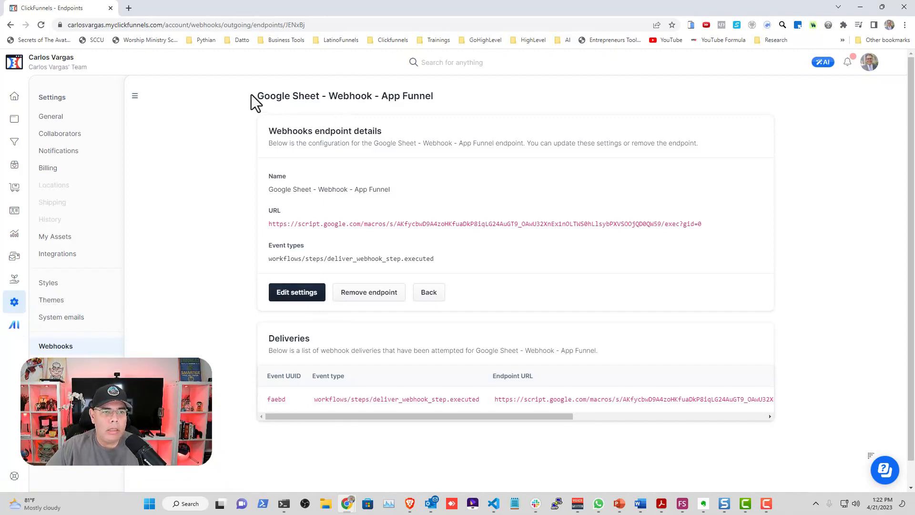
# Step: Select the full title of the Google Sheet - Webhook - App Funnel endpoint
pyautogui.tripleClick(344, 95)
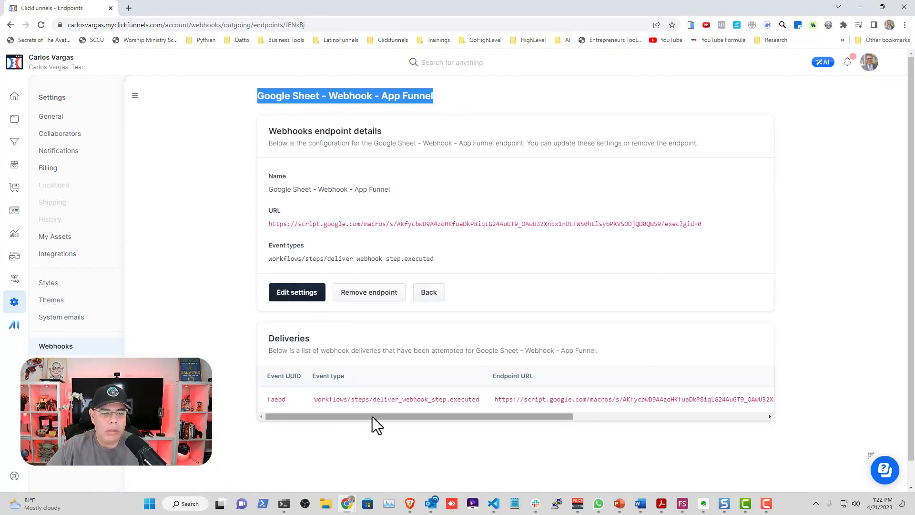